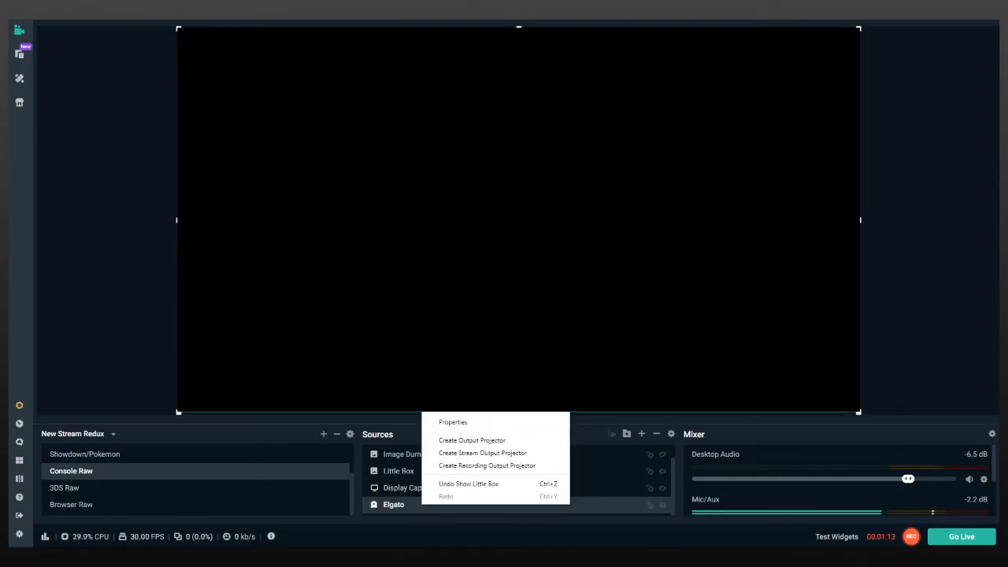
- Restart the Elgato capture device from its properties by deactivating and reactivating it
{"action": "left_click", "coordinate": [453, 422]}
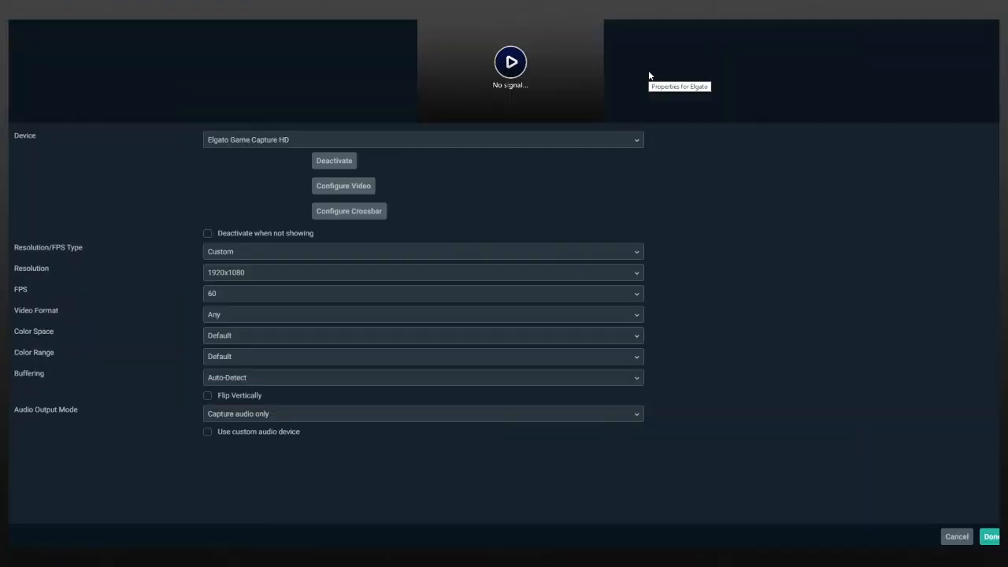
{"action": "mouse_move", "coordinate": [551, 208]}
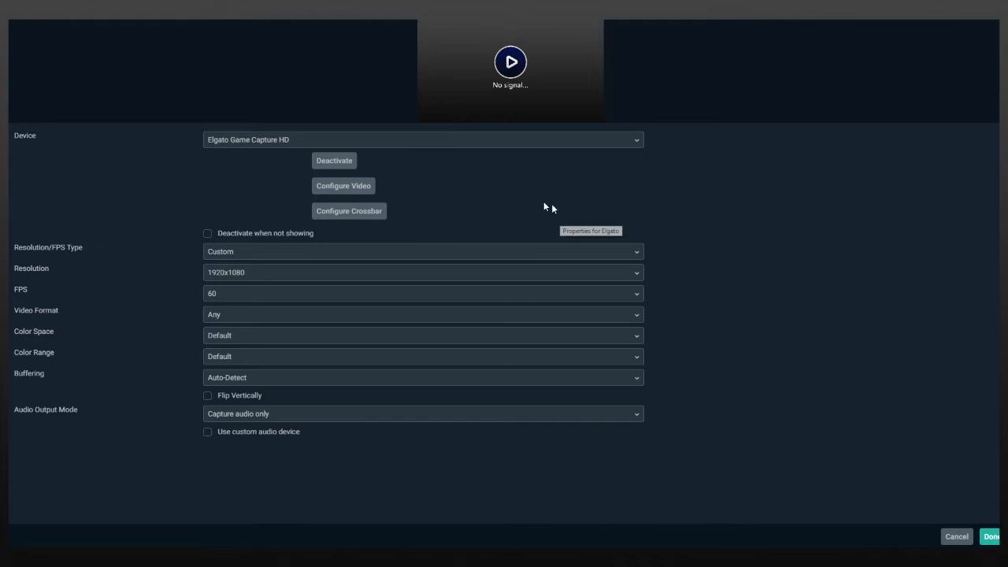
{"action": "mouse_move", "coordinate": [334, 163]}
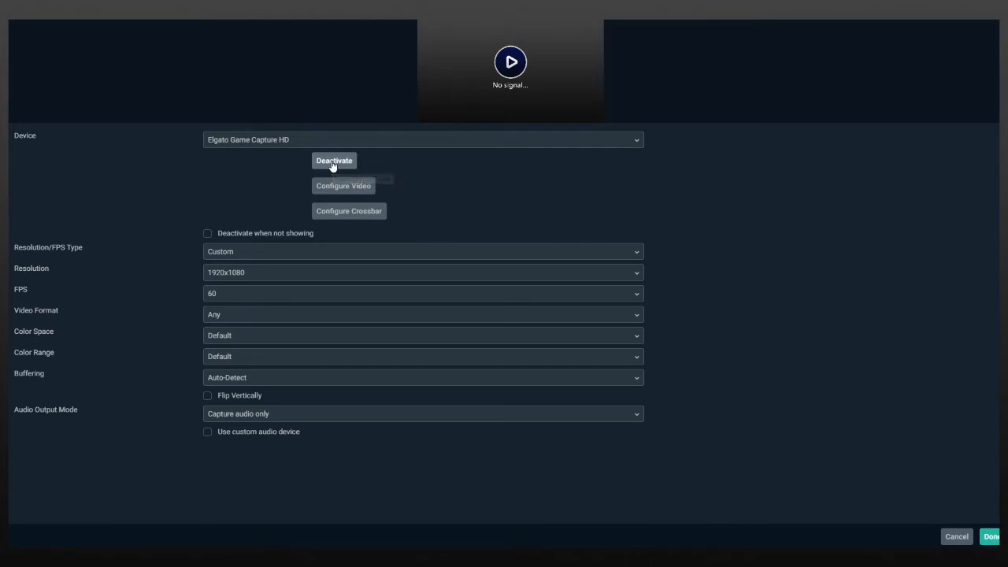
{"action": "left_click", "coordinate": [334, 161]}
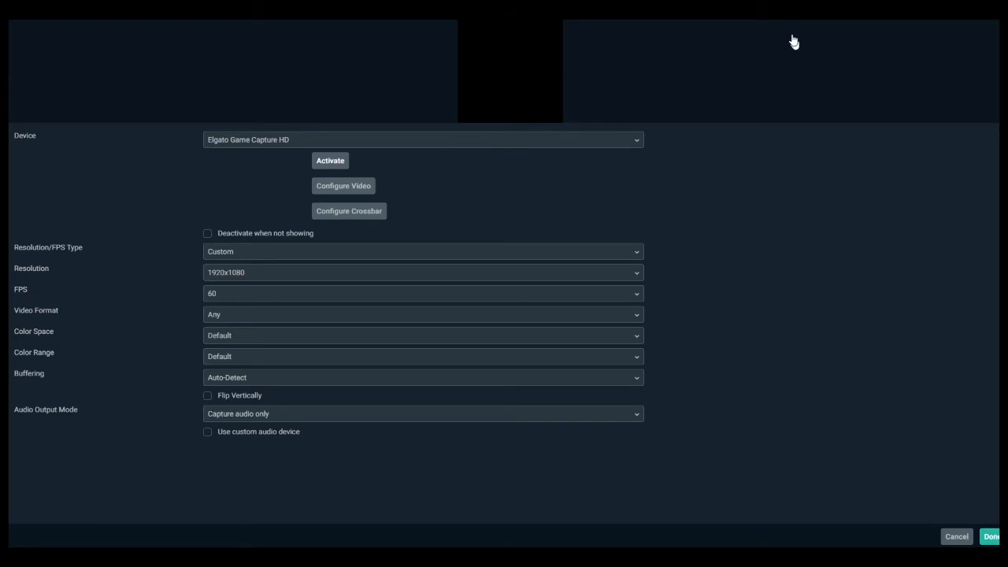
{"action": "left_click", "coordinate": [331, 161]}
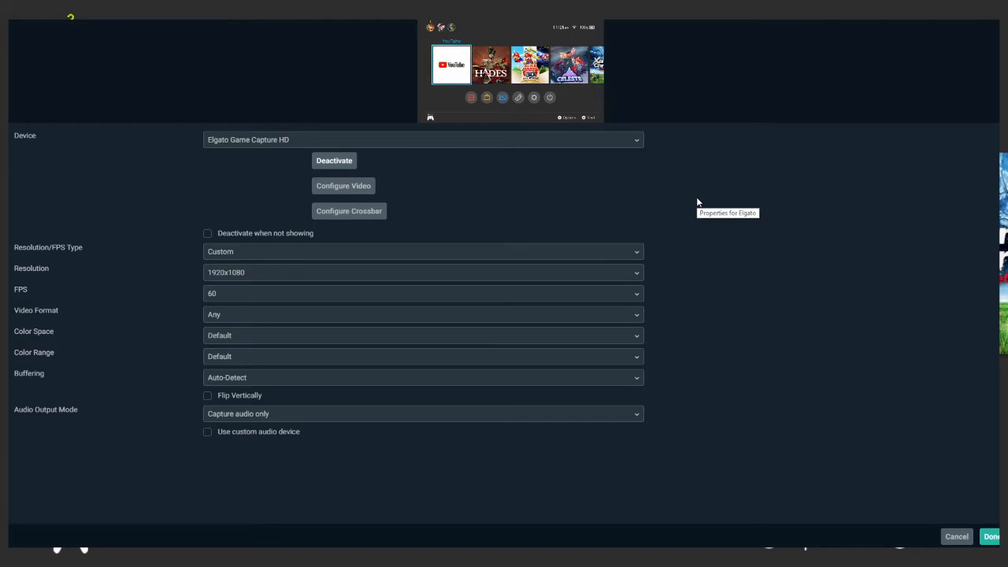
{"action": "mouse_move", "coordinate": [411, 171]}
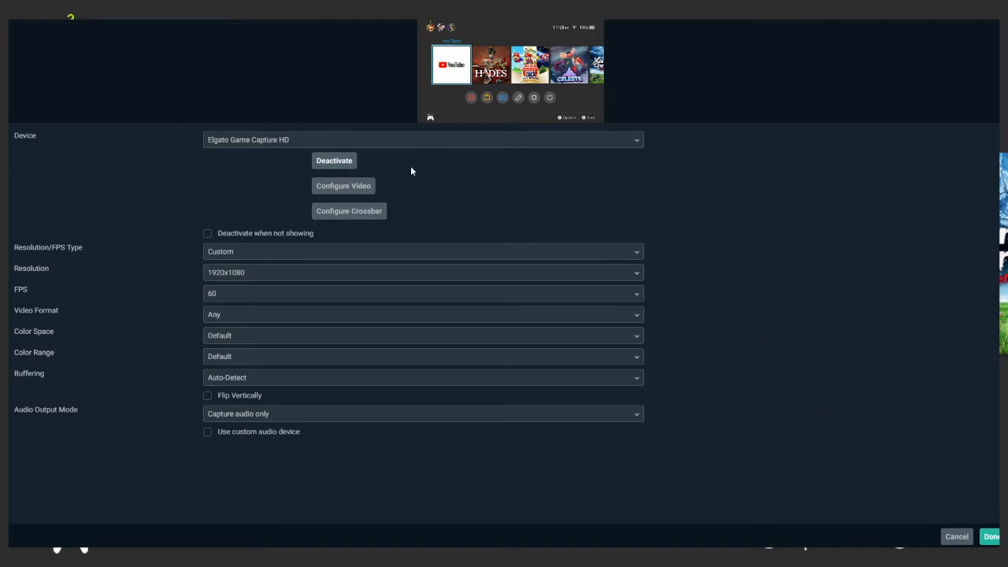
{"action": "mouse_move", "coordinate": [581, 177]}
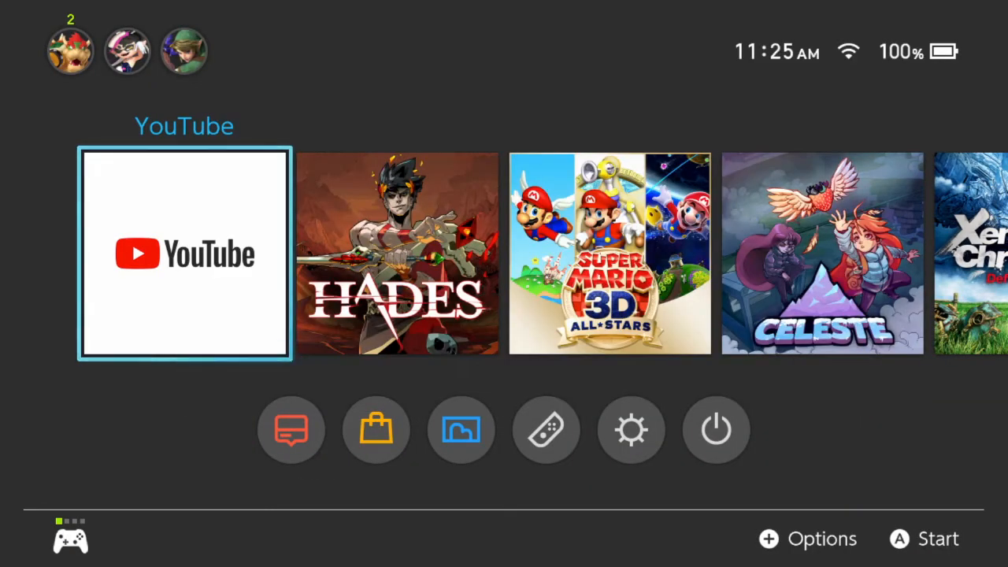
- Check the Switch feed and close the Elgato properties, returning to the main editor
{"action": "left_click", "coordinate": [69, 50]}
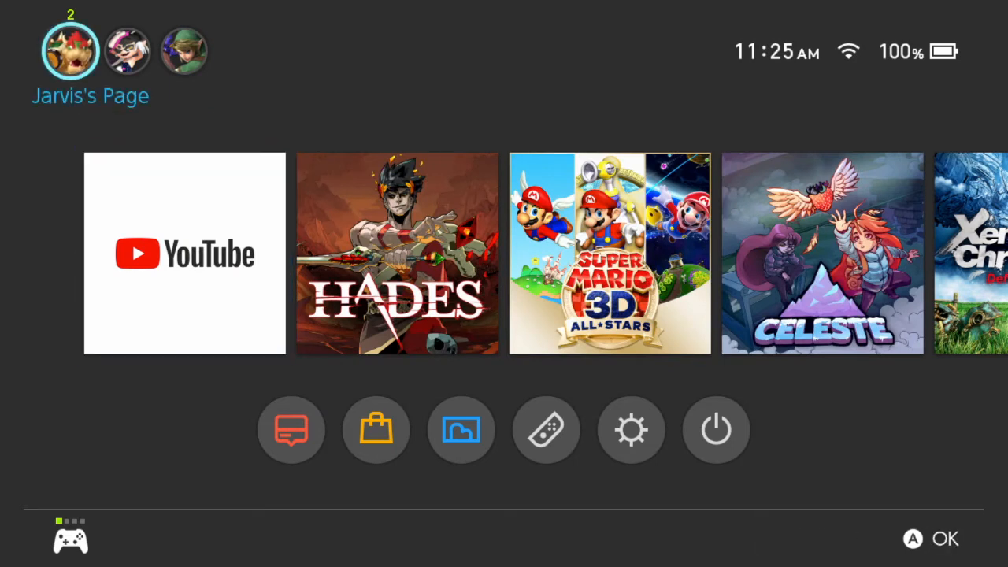
{"action": "left_click", "coordinate": [184, 253]}
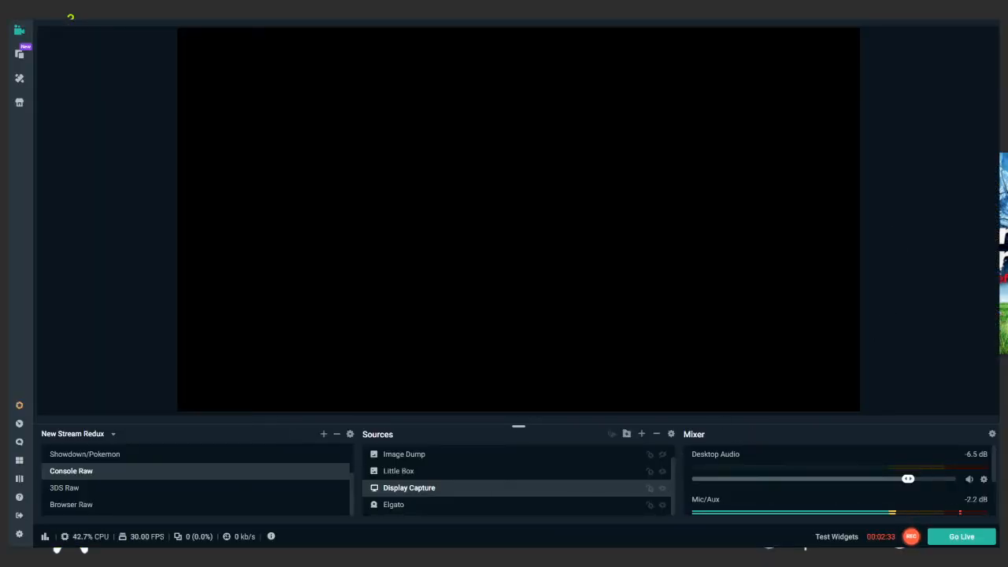
{"action": "mouse_move", "coordinate": [993, 434]}
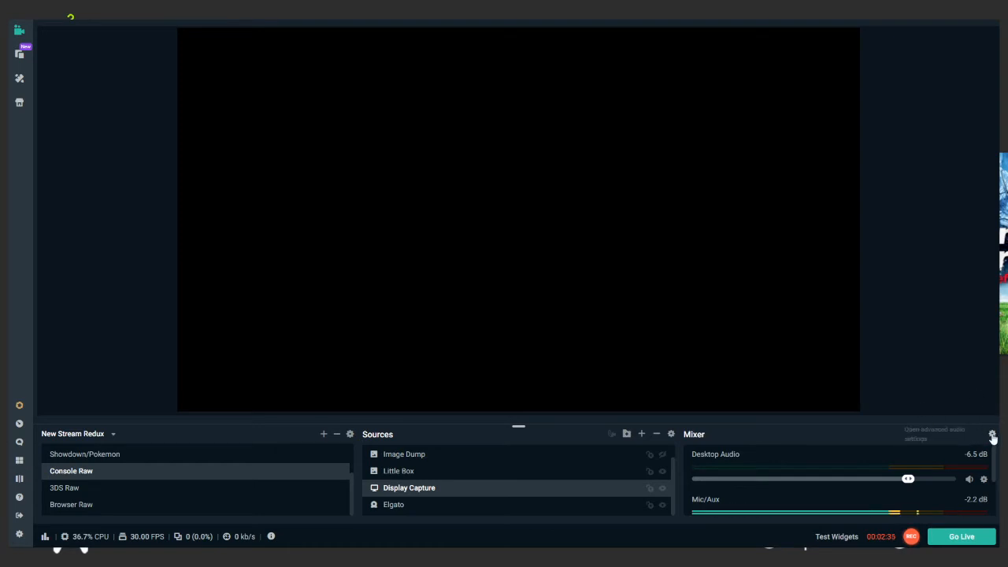
{"action": "mouse_move", "coordinate": [993, 436]}
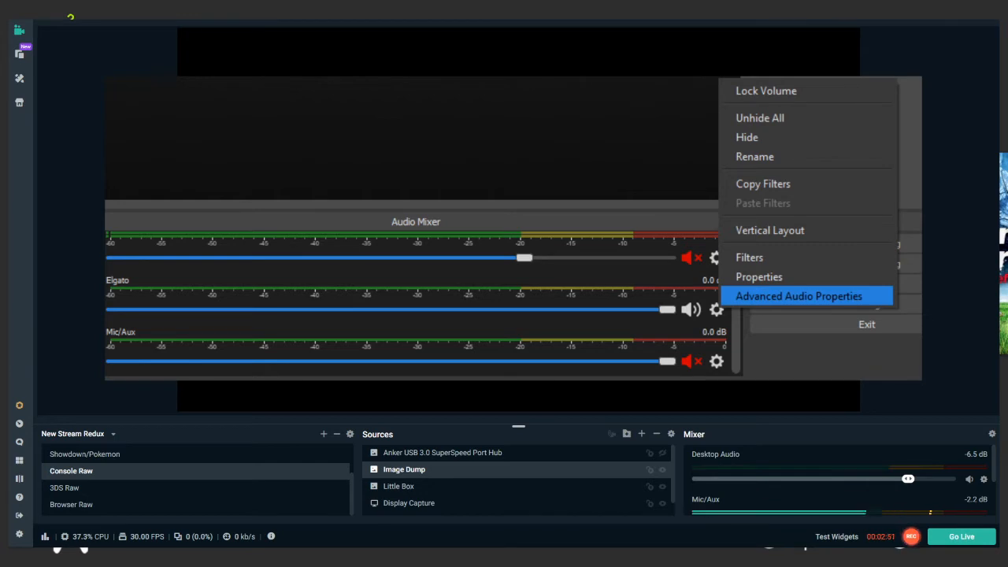
{"action": "mouse_move", "coordinate": [940, 280]}
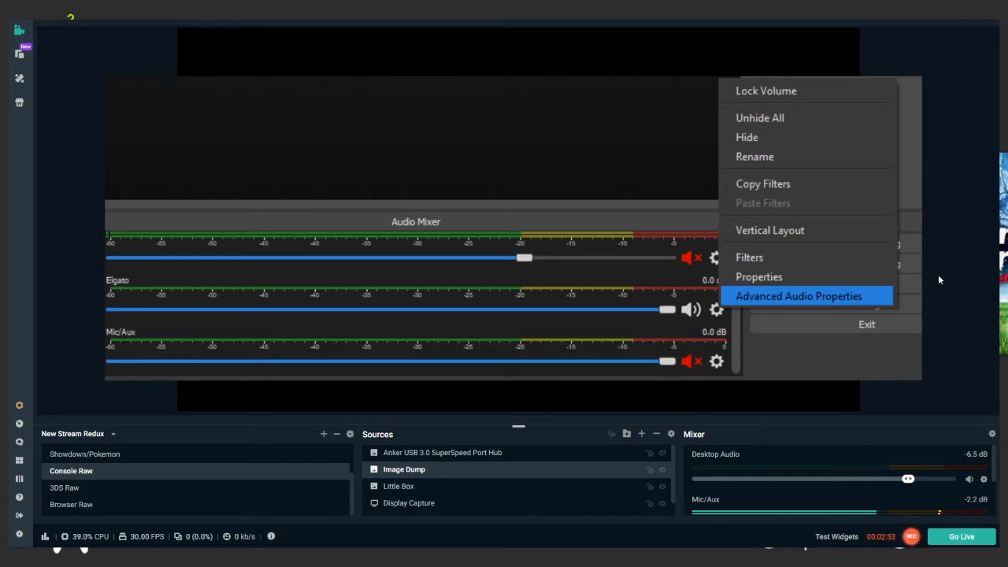
{"action": "mouse_move", "coordinate": [803, 419]}
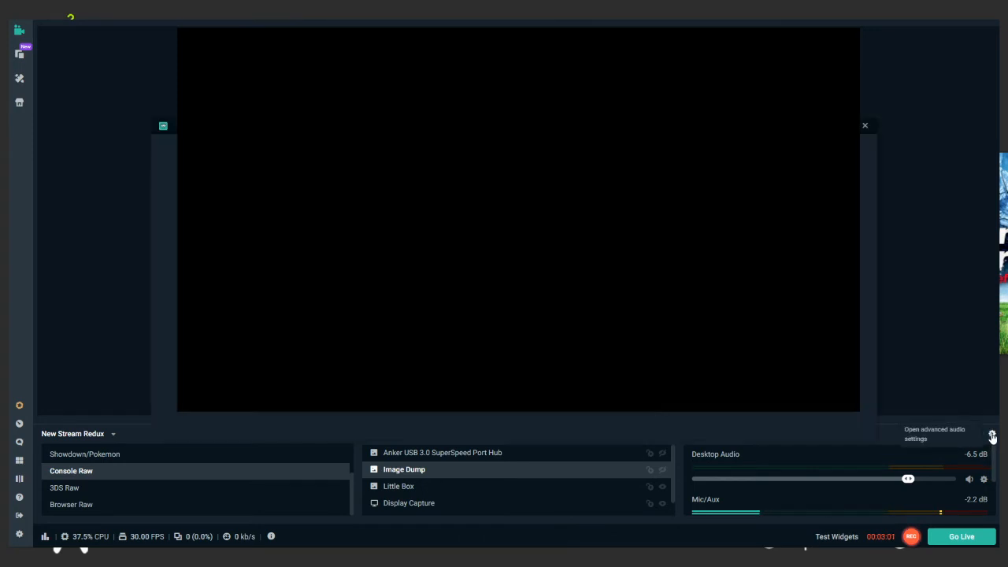
- In Advanced Audio Properties, review Elgato's monitoring choices and keep Monitor Only (mute output)
{"action": "left_click", "coordinate": [993, 435]}
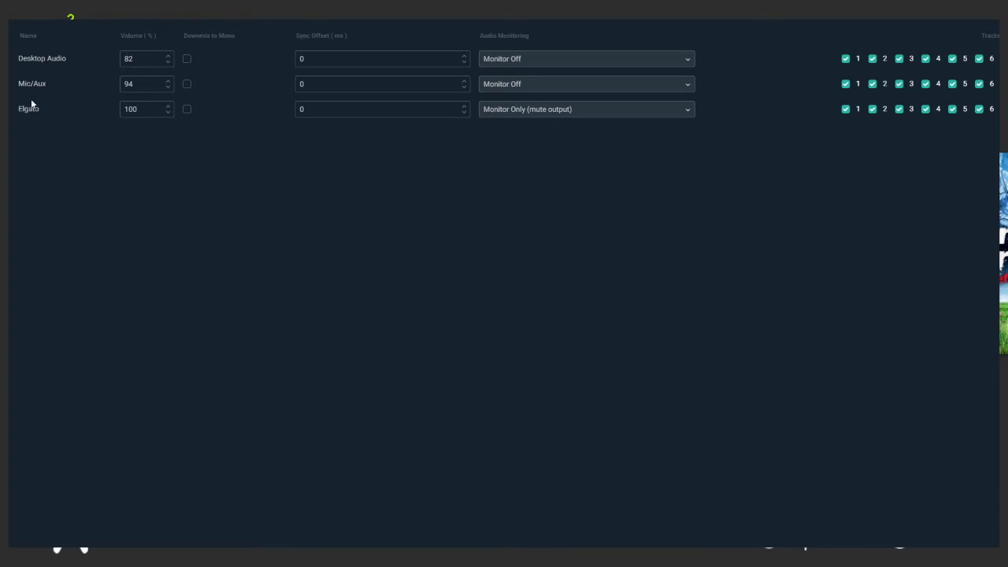
{"action": "mouse_move", "coordinate": [592, 121]}
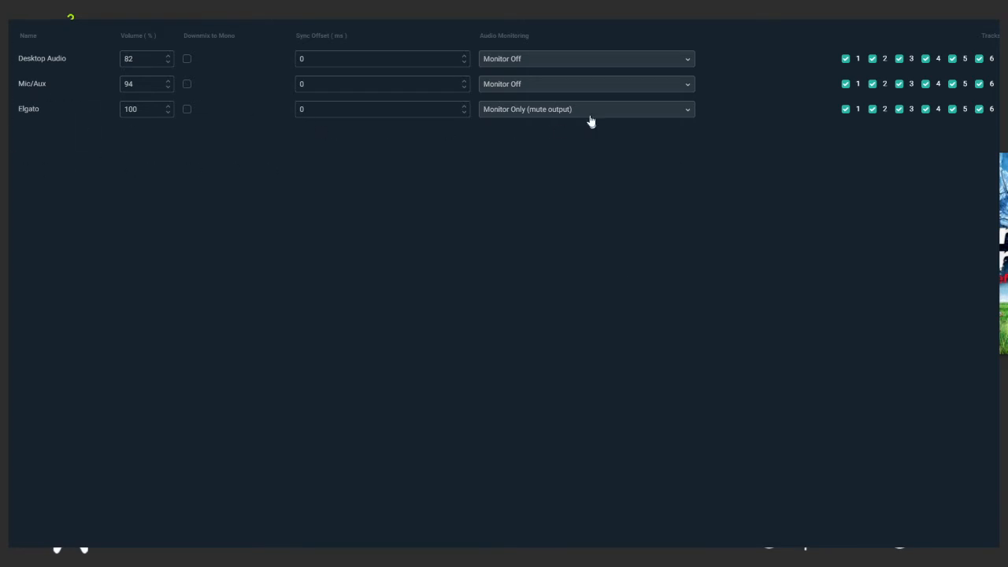
{"action": "left_click", "coordinate": [586, 109]}
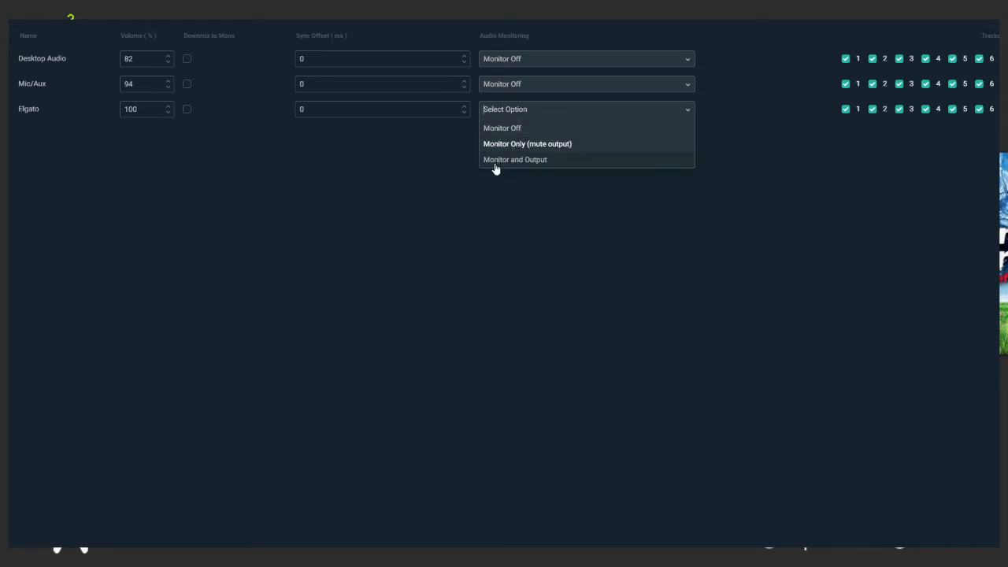
{"action": "left_click", "coordinate": [528, 143]}
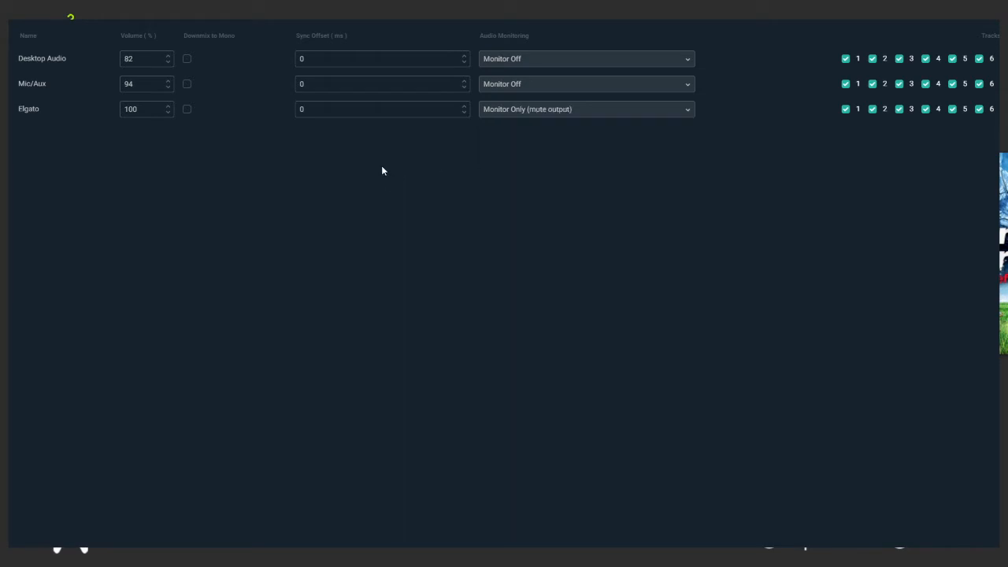
{"action": "mouse_move", "coordinate": [563, 110]}
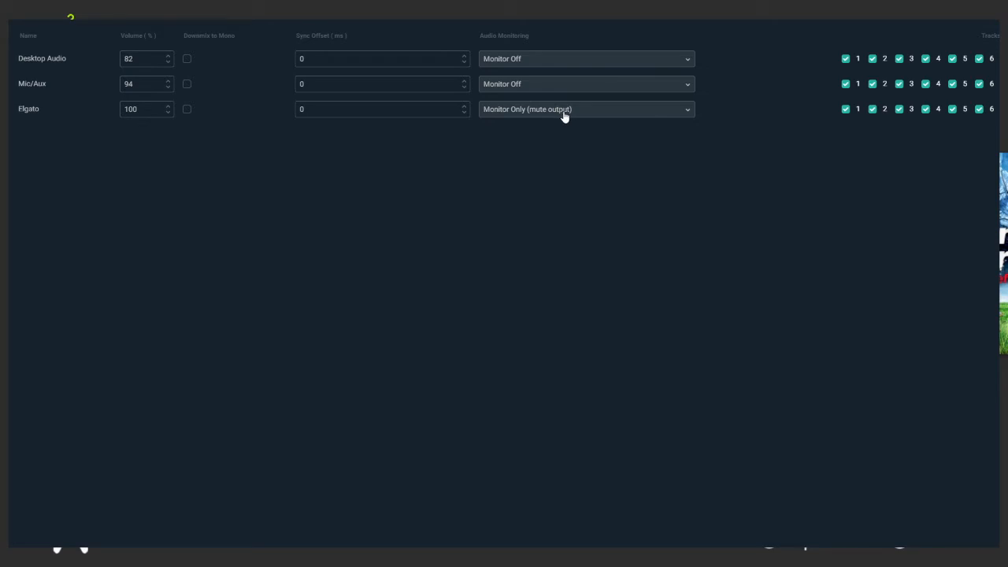
{"action": "mouse_move", "coordinate": [564, 116]}
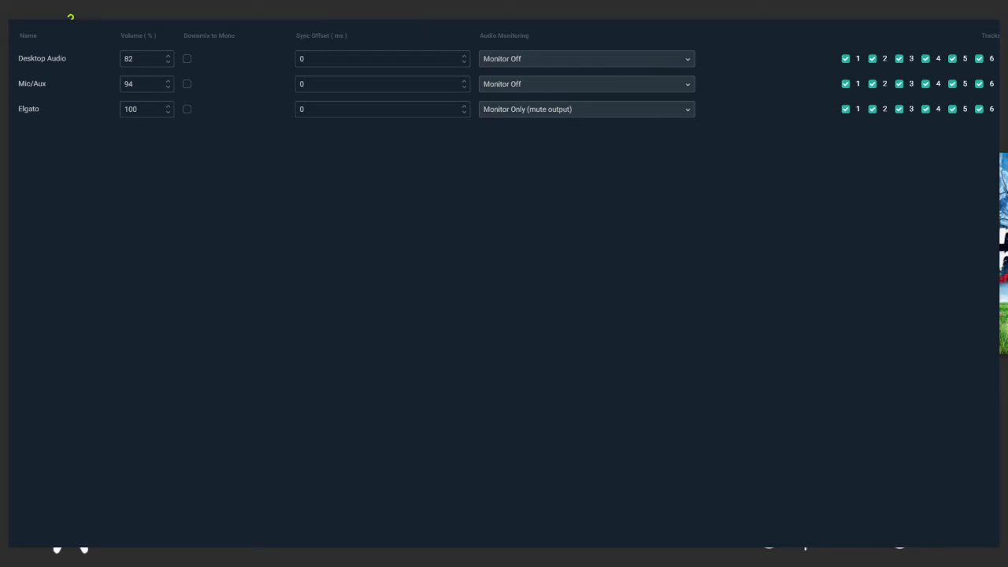
{"action": "mouse_move", "coordinate": [795, 86]}
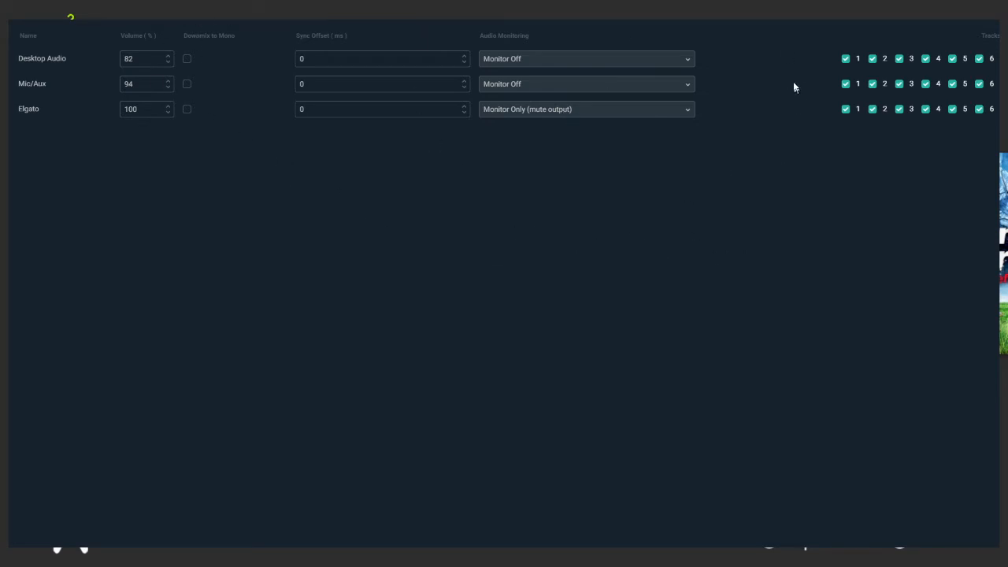
{"action": "mouse_move", "coordinate": [36, 69]}
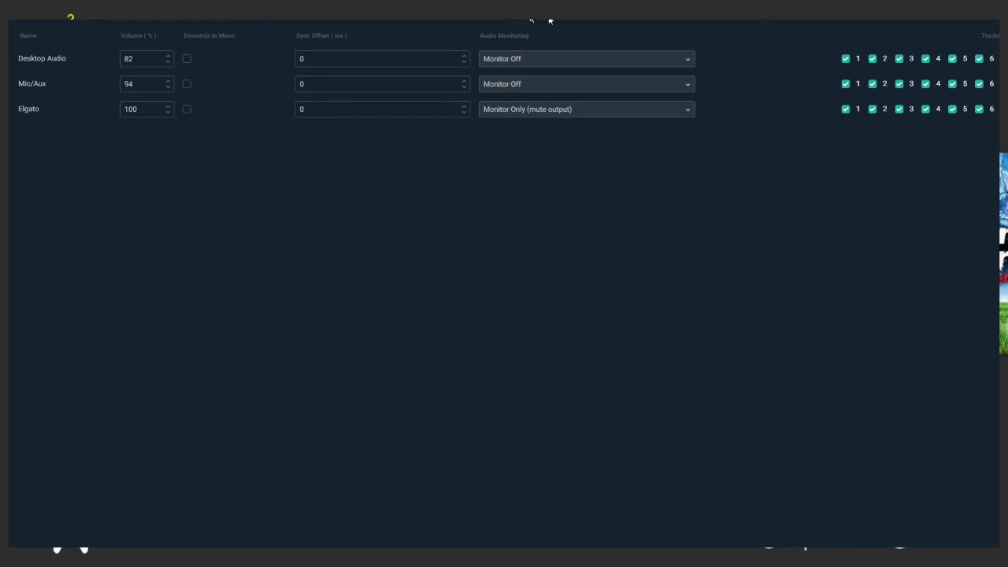
{"action": "mouse_move", "coordinate": [505, 66]}
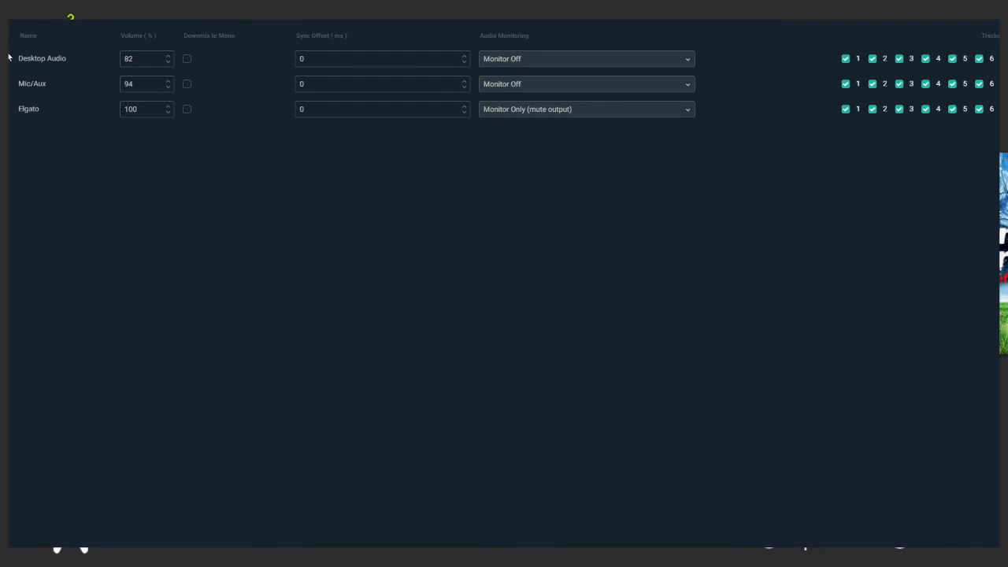
{"action": "mouse_move", "coordinate": [653, 69]}
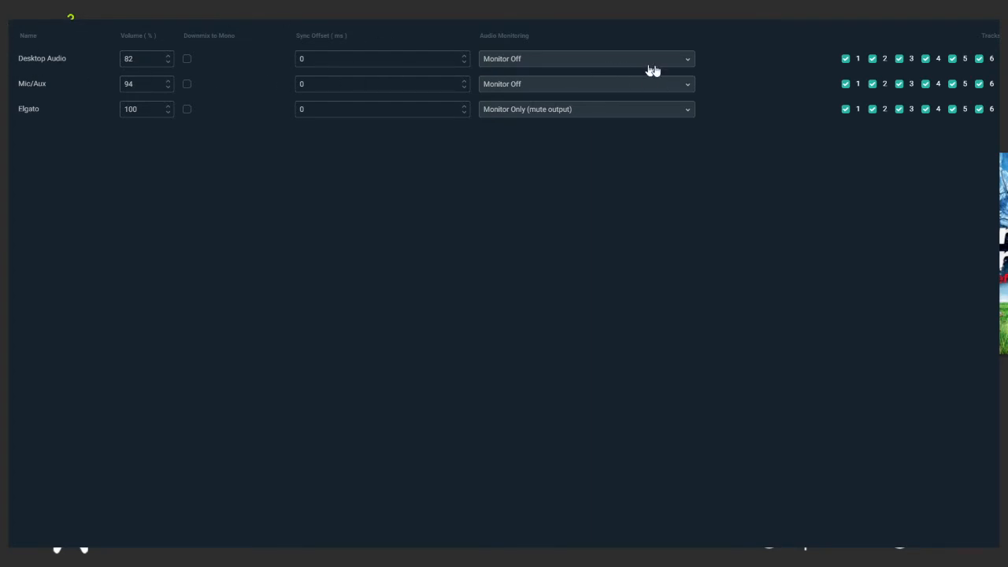
{"action": "mouse_move", "coordinate": [20, 69]}
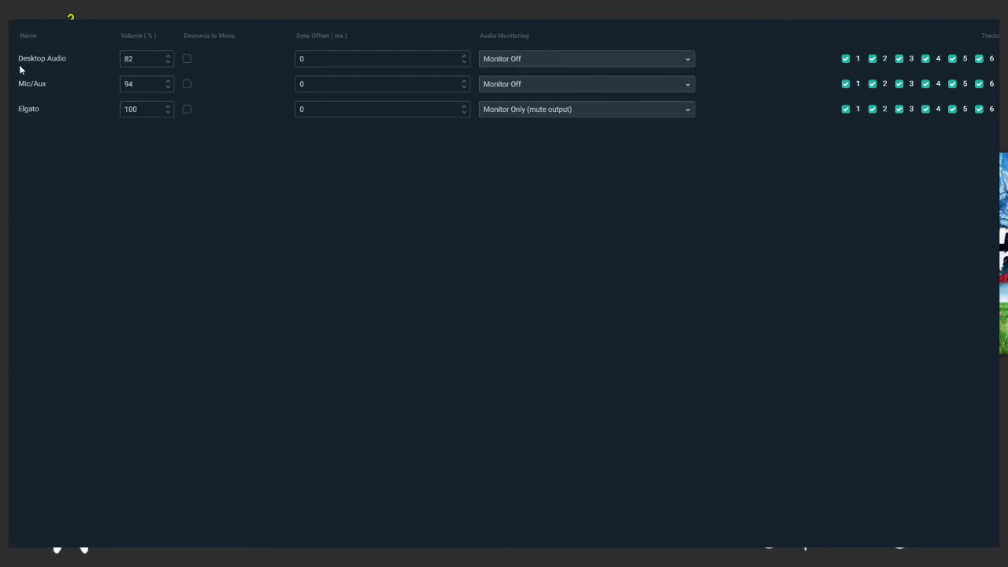
{"action": "mouse_move", "coordinate": [8, 120]}
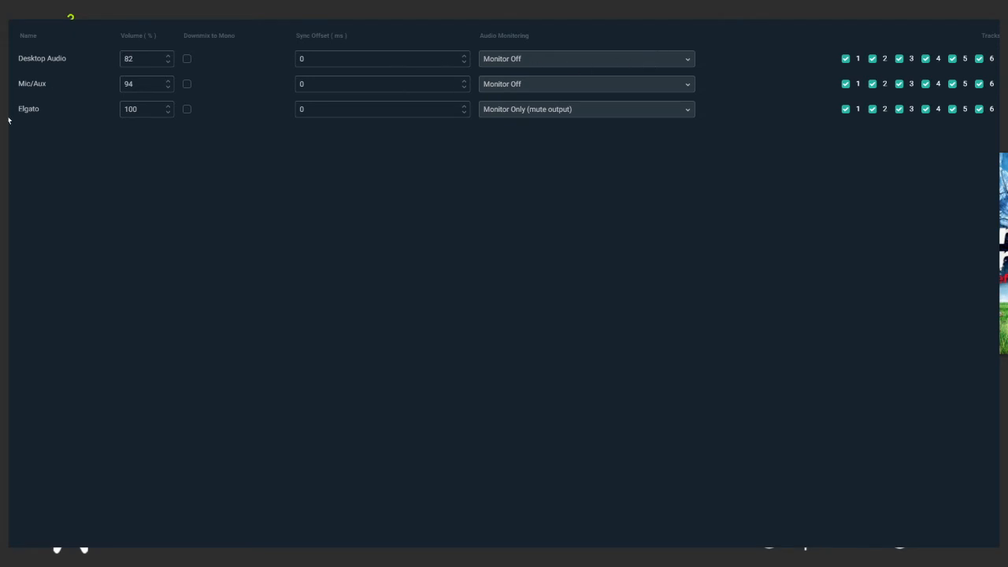
- Recheck Elgato's Audio Monitoring dropdown three times, leaving it on Monitor Only (mute output)
{"action": "left_click", "coordinate": [587, 109]}
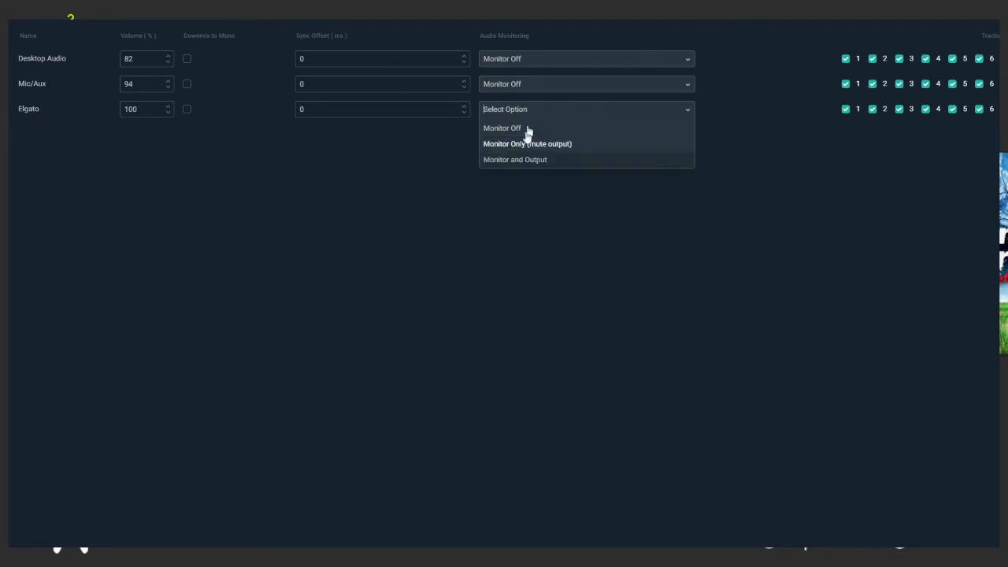
{"action": "left_click", "coordinate": [527, 143]}
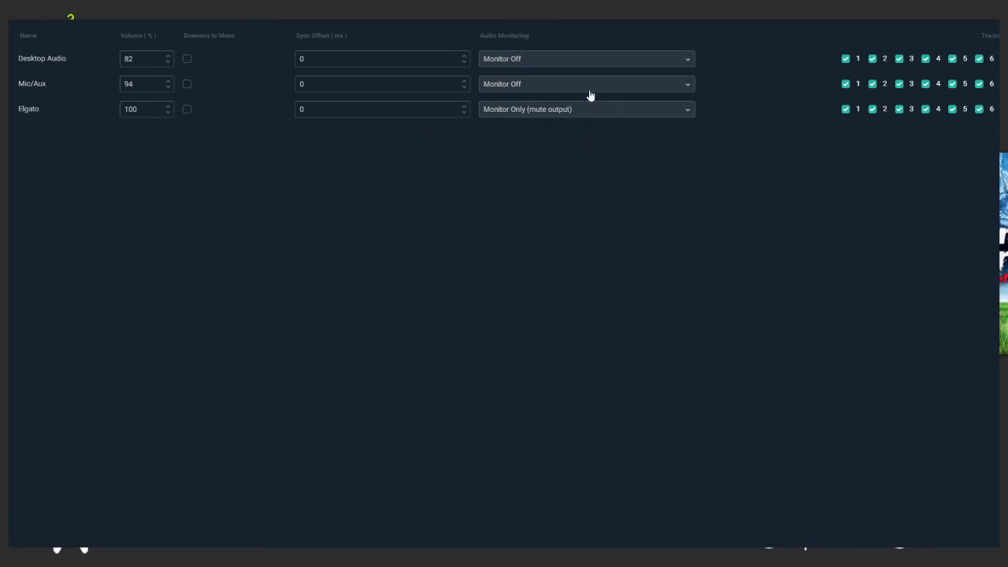
{"action": "mouse_move", "coordinate": [108, 71]}
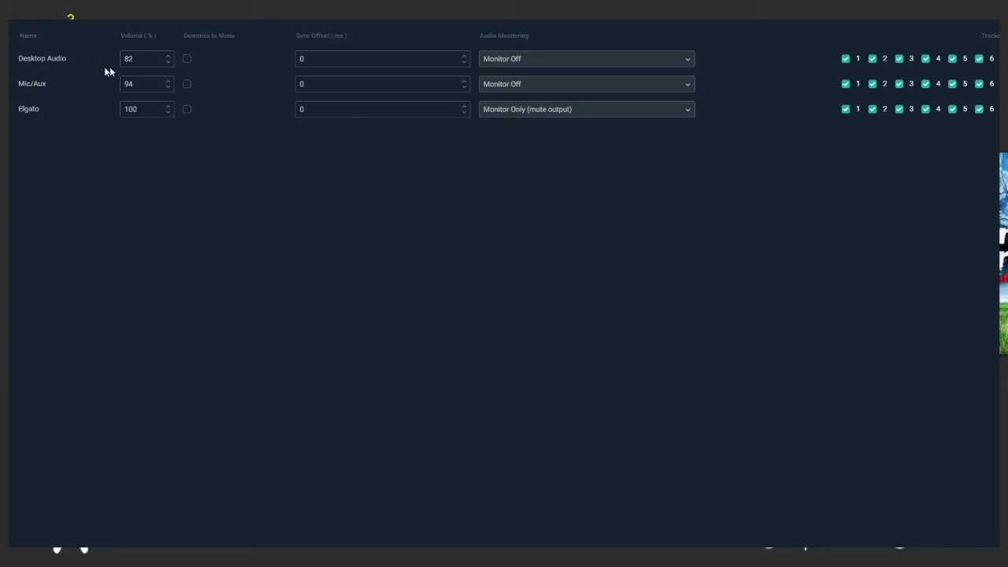
{"action": "mouse_move", "coordinate": [495, 122]}
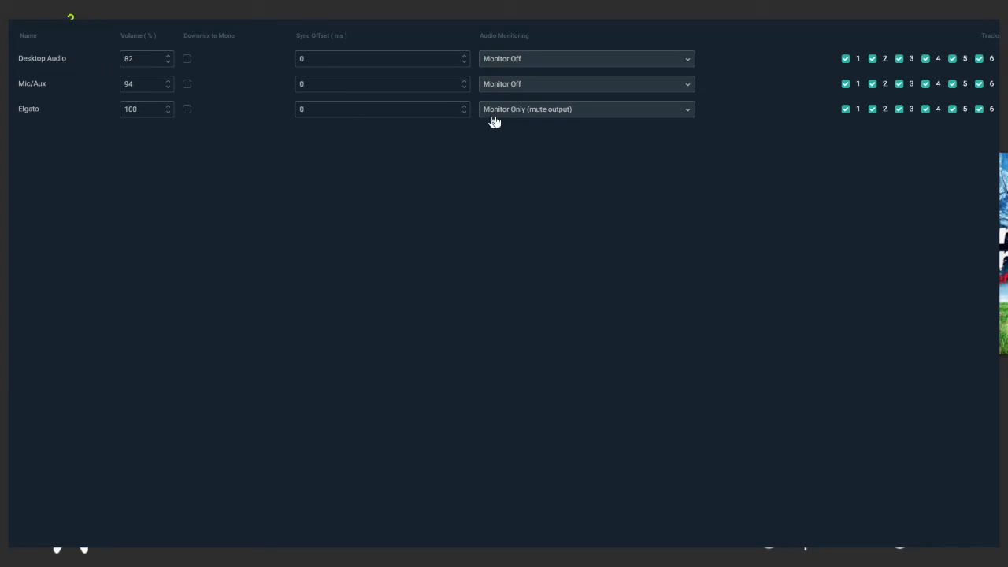
{"action": "mouse_move", "coordinate": [564, 164]}
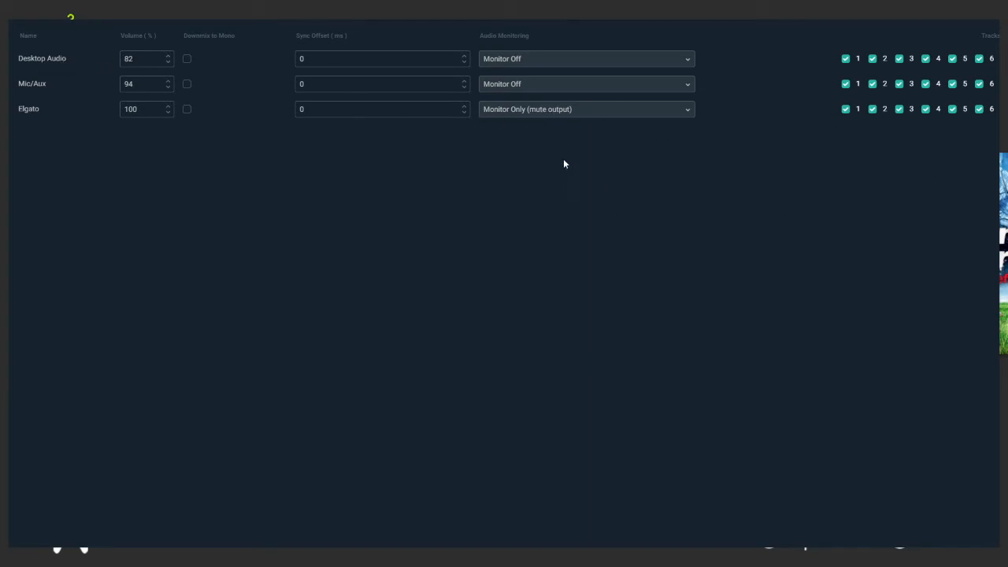
{"action": "left_click", "coordinate": [586, 109]}
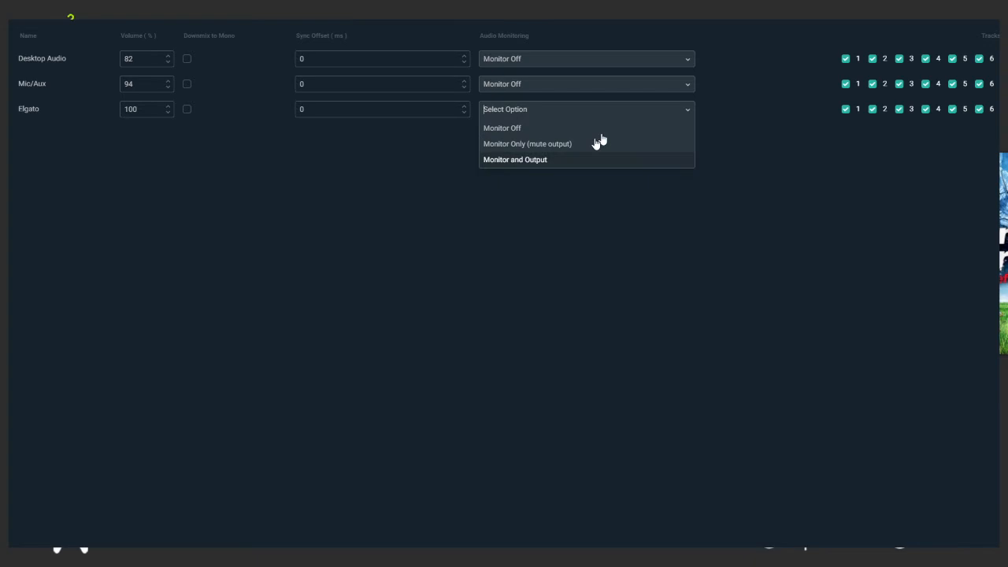
{"action": "left_click", "coordinate": [527, 143]}
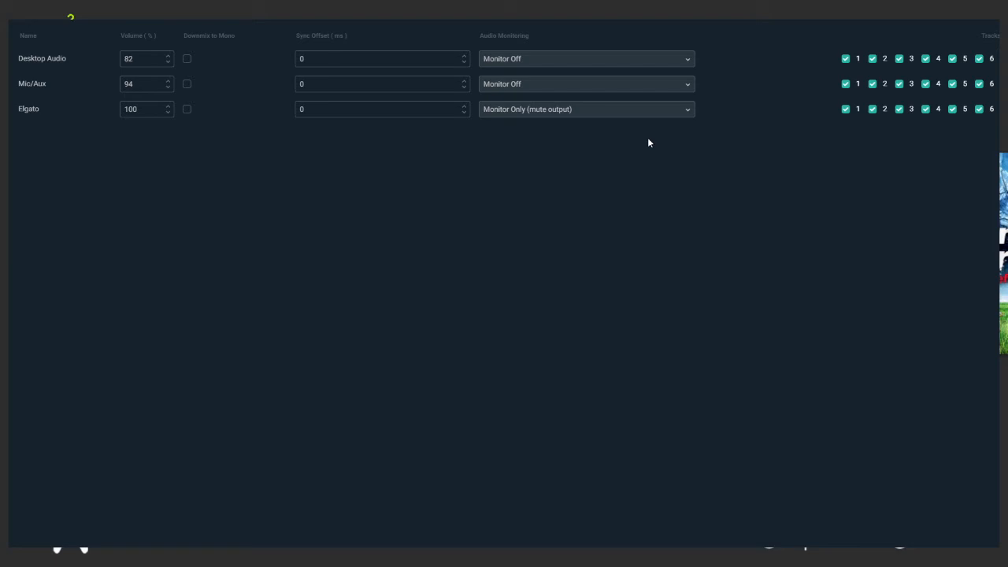
{"action": "mouse_move", "coordinate": [224, 81]}
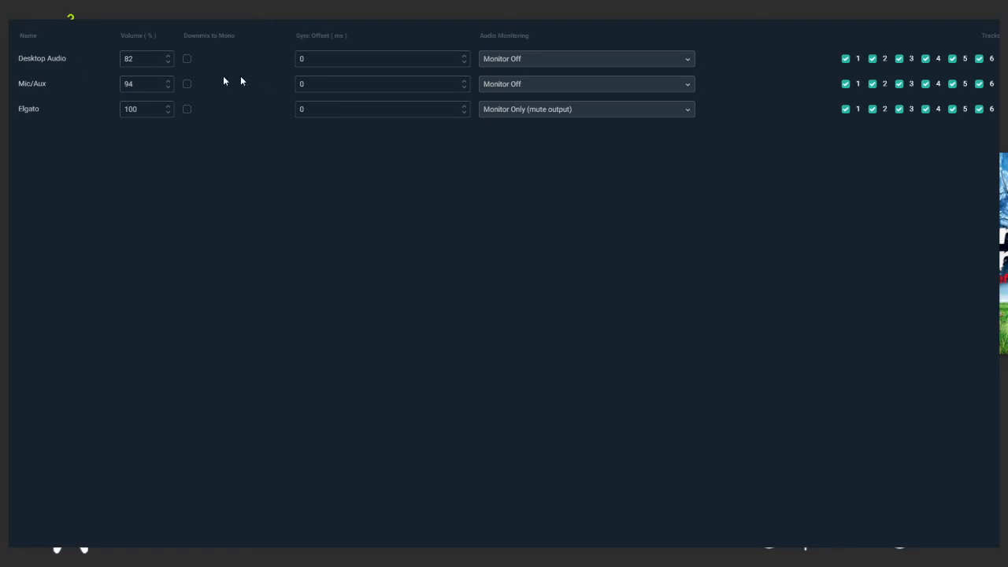
{"action": "left_click", "coordinate": [586, 109]}
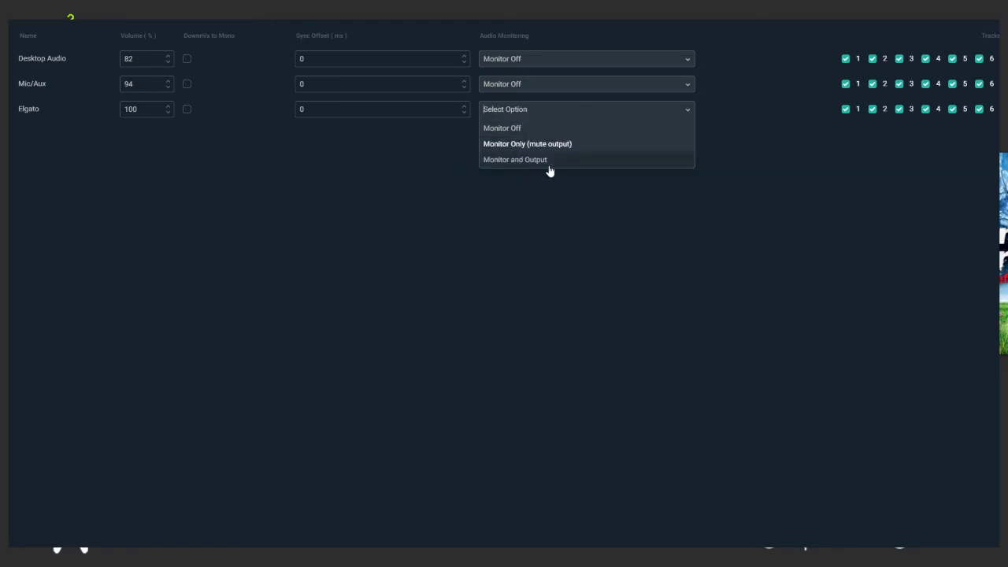
{"action": "mouse_move", "coordinate": [363, 158]}
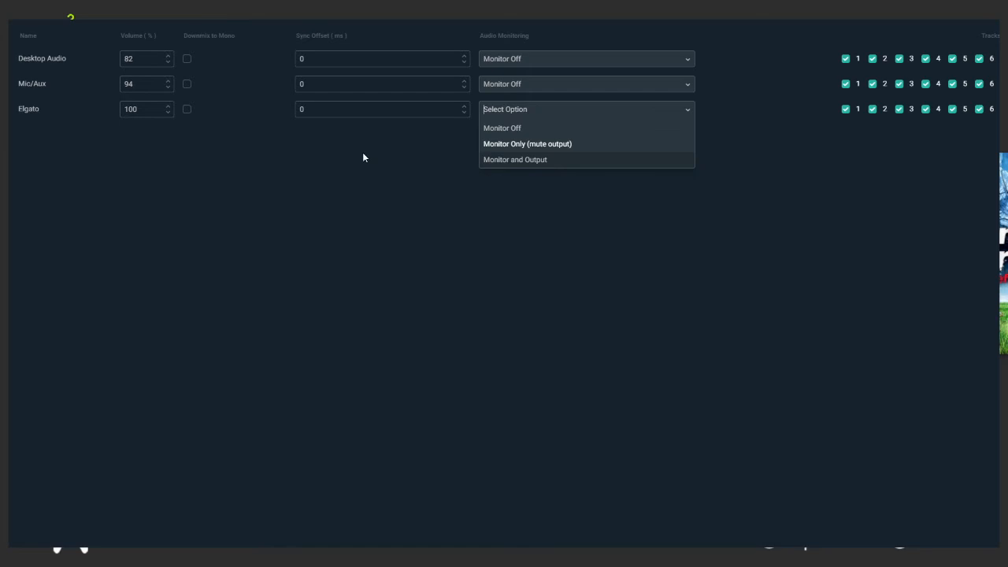
{"action": "left_click", "coordinate": [527, 144]}
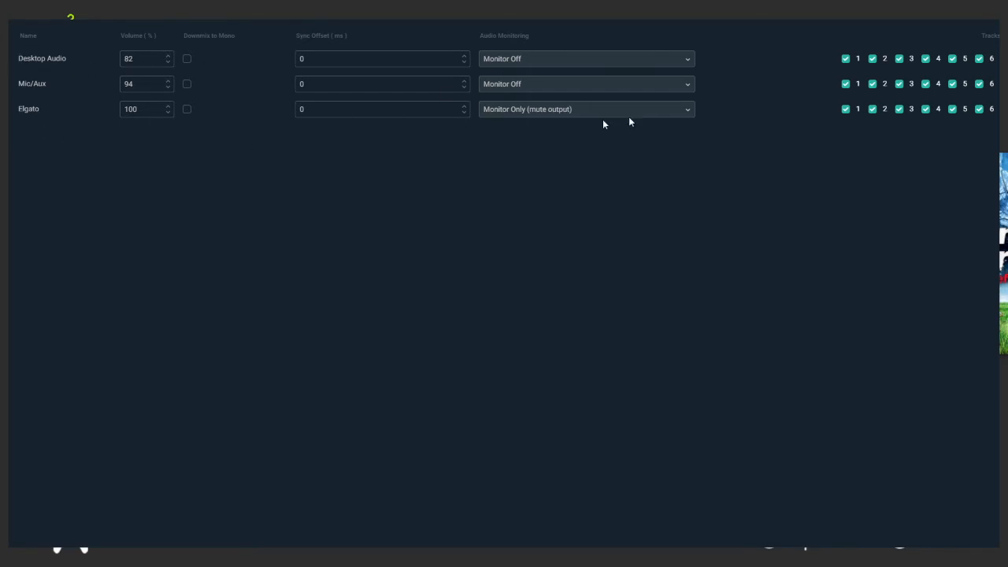
{"action": "mouse_move", "coordinate": [616, 134]}
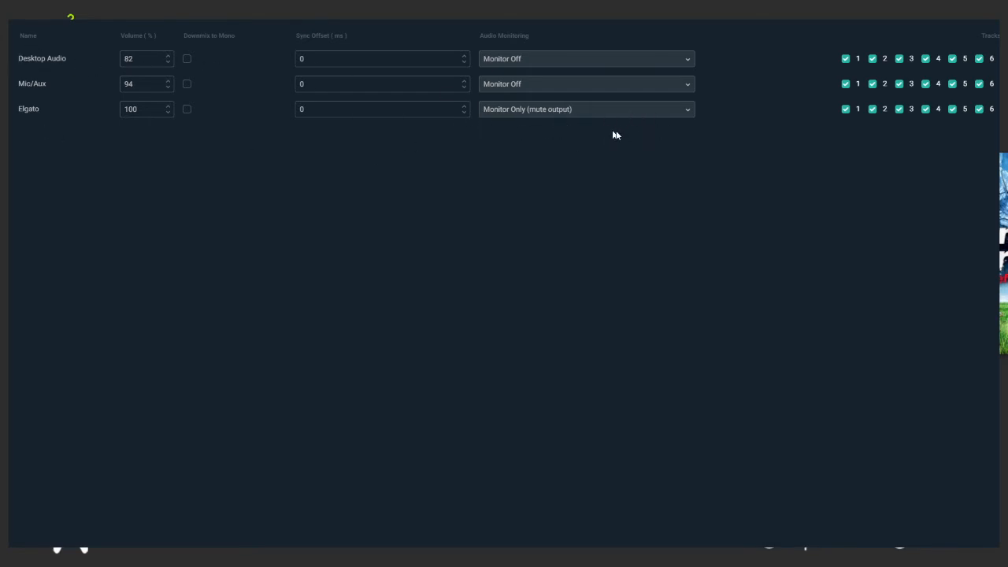
{"action": "mouse_move", "coordinate": [759, 126]}
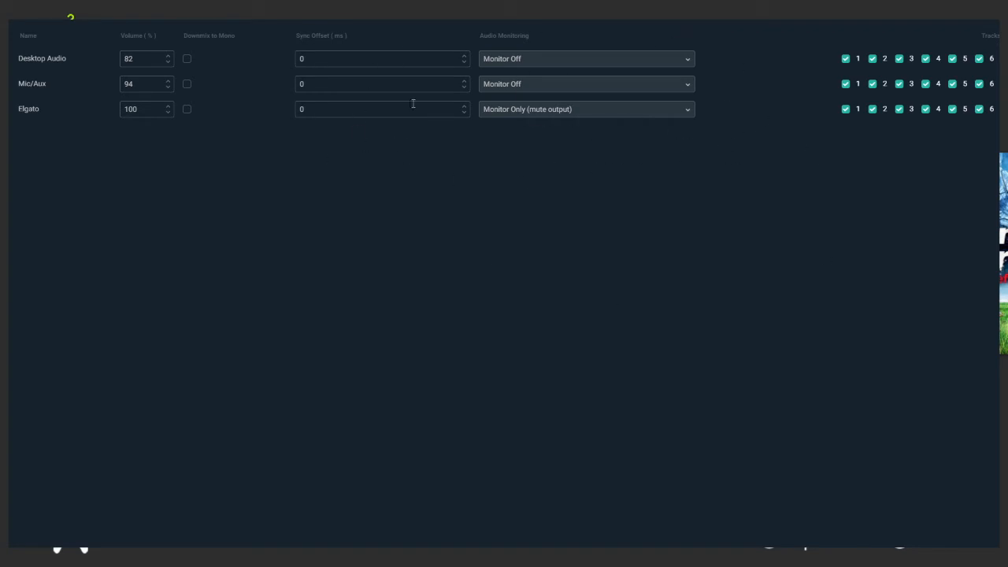
{"action": "mouse_move", "coordinate": [793, 155]}
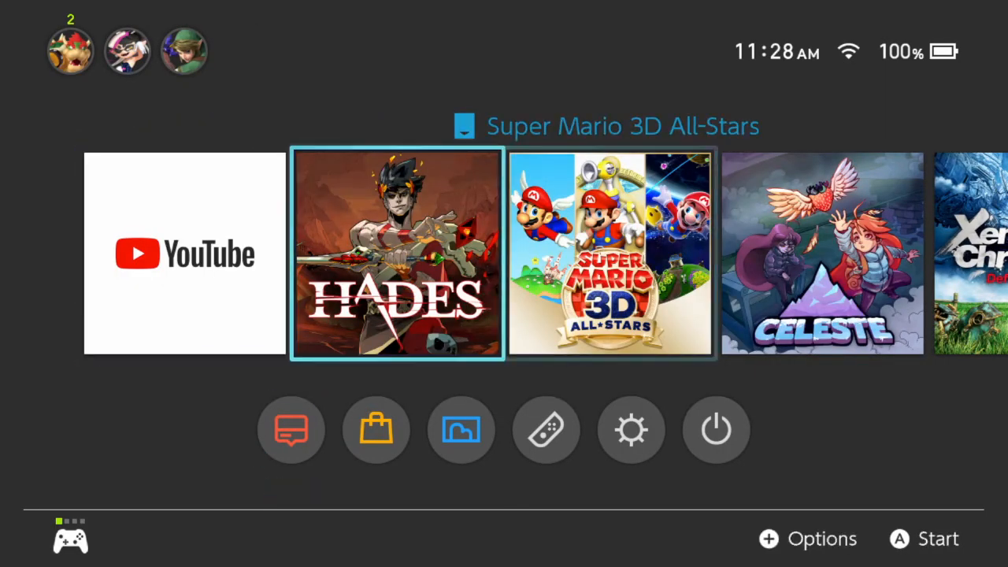
- Browse the Switch HOME Menu, open the user's profile page, then go back
{"action": "left_click", "coordinate": [70, 50]}
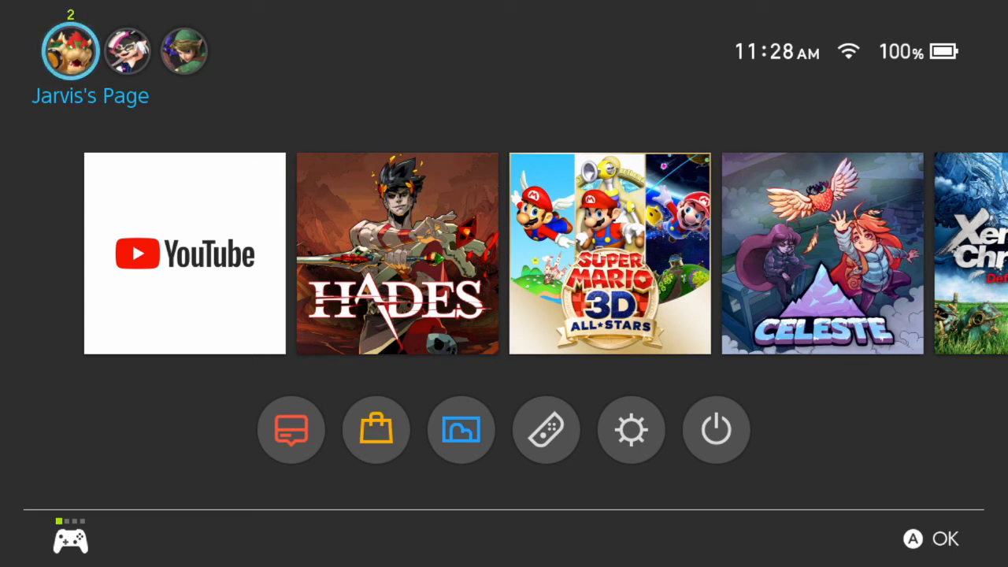
{"action": "left_click", "coordinate": [184, 252]}
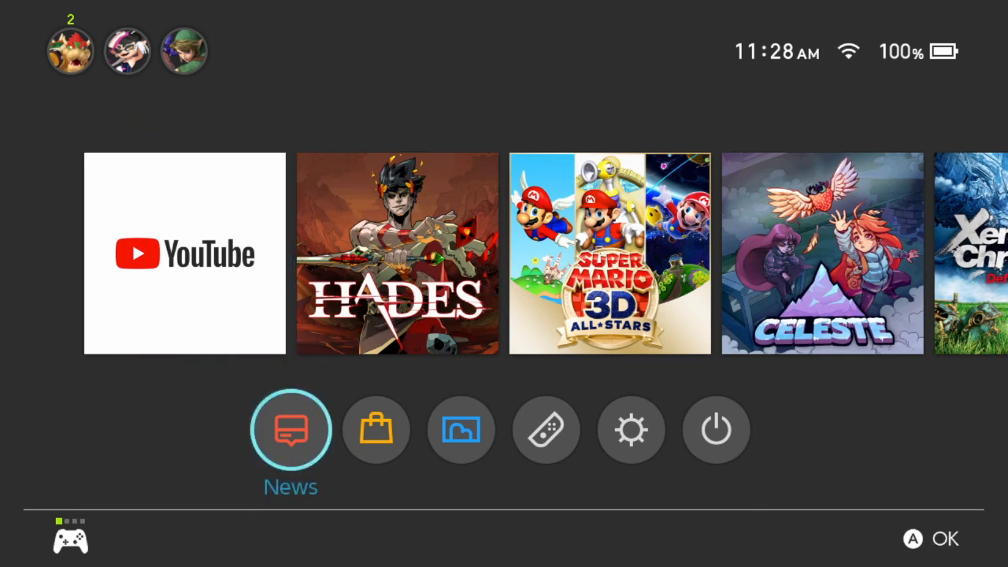
{"action": "left_click", "coordinate": [184, 50]}
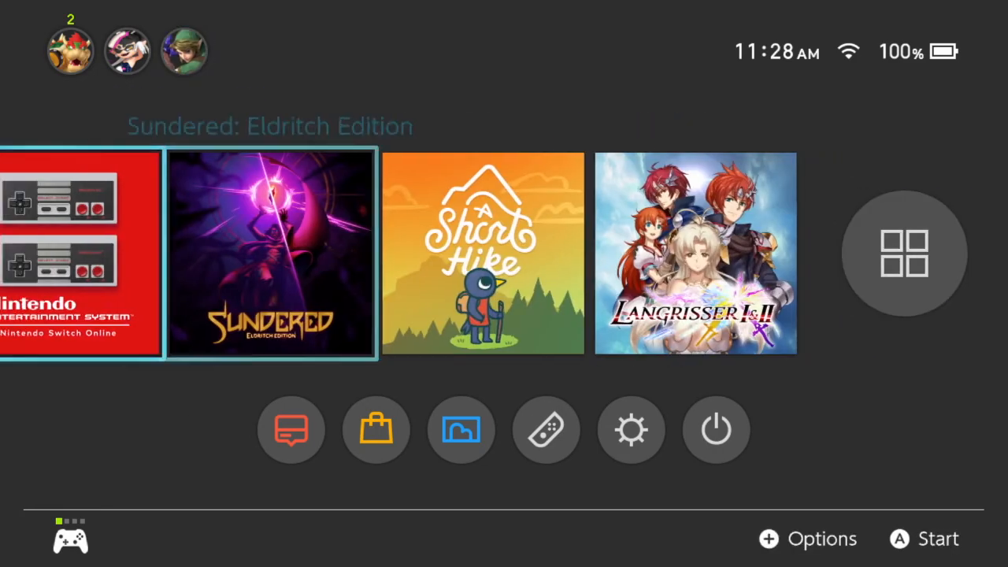
{"action": "left_click", "coordinate": [69, 50]}
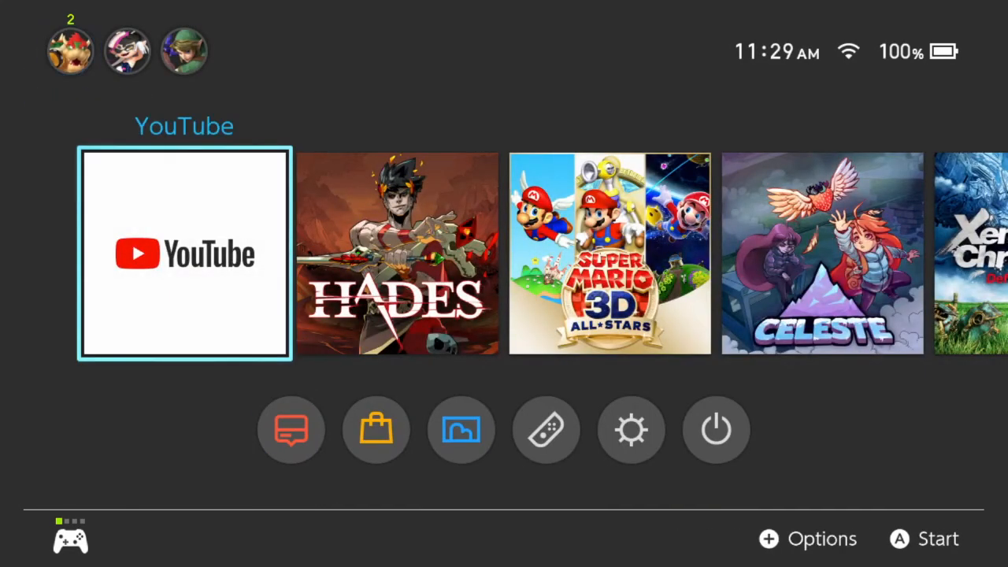
{"action": "left_click", "coordinate": [70, 50]}
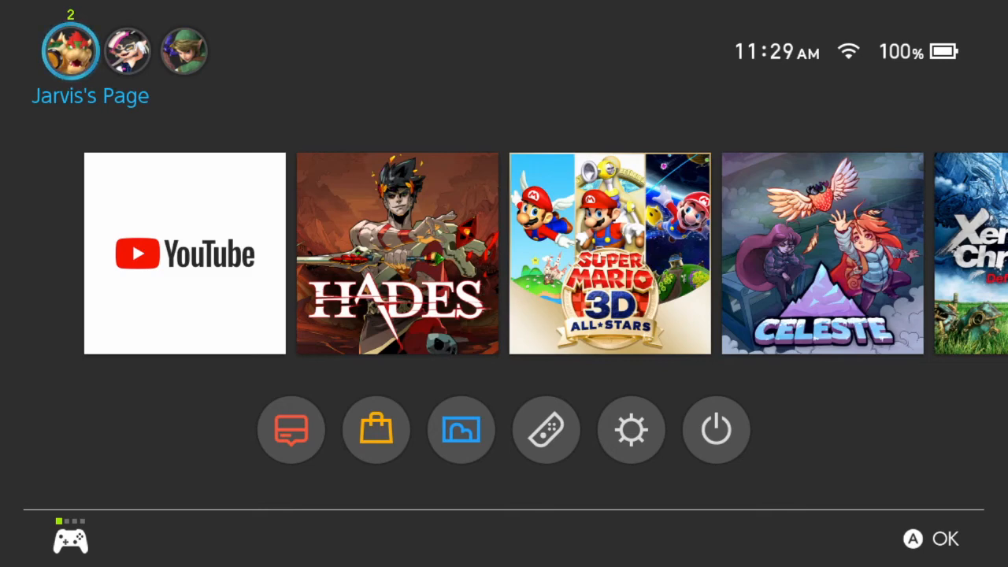
{"action": "left_click", "coordinate": [70, 49]}
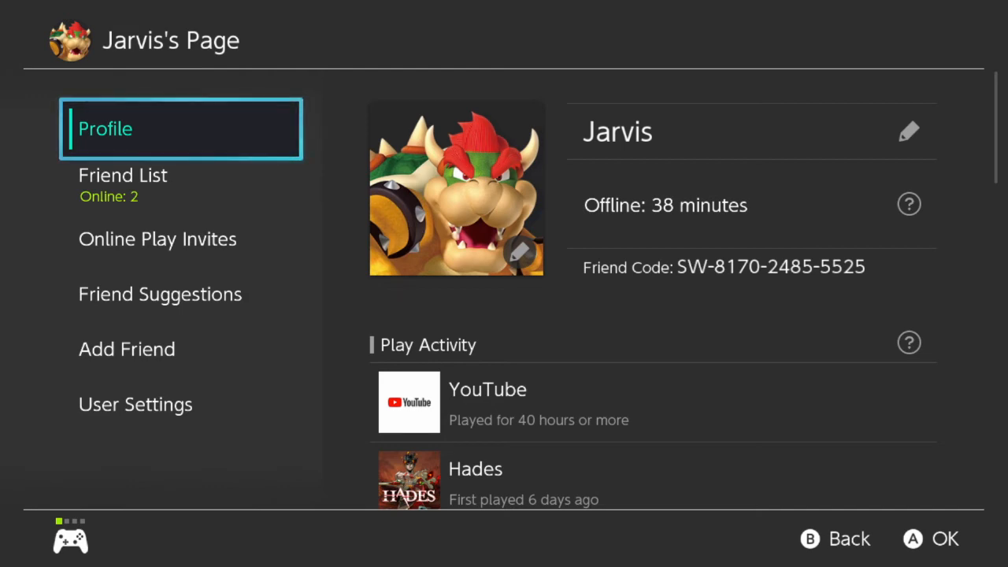
{"action": "key", "text": "B"}
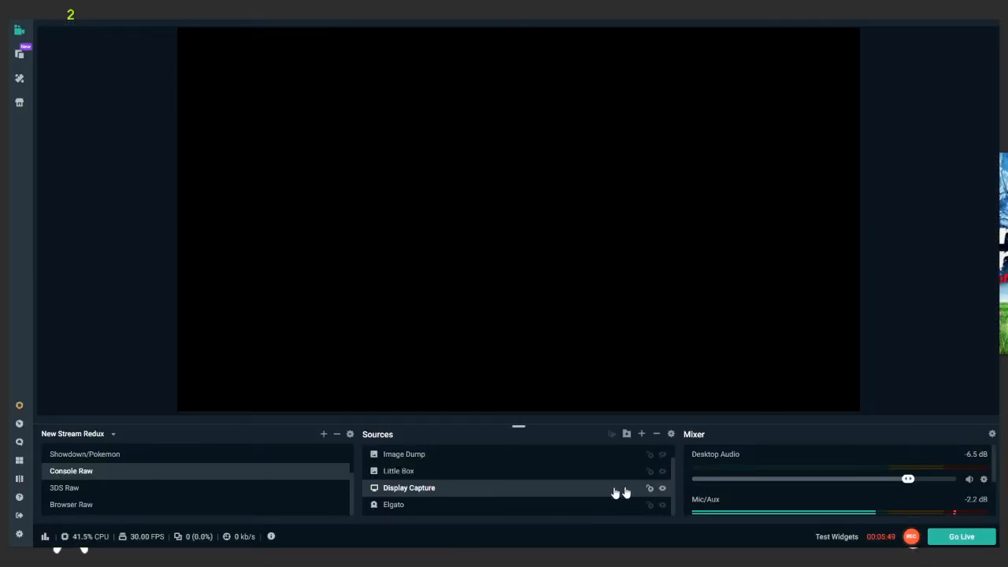
- Reopen the Elgato source's properties and its Configure Video window
{"action": "right_click", "coordinate": [409, 488]}
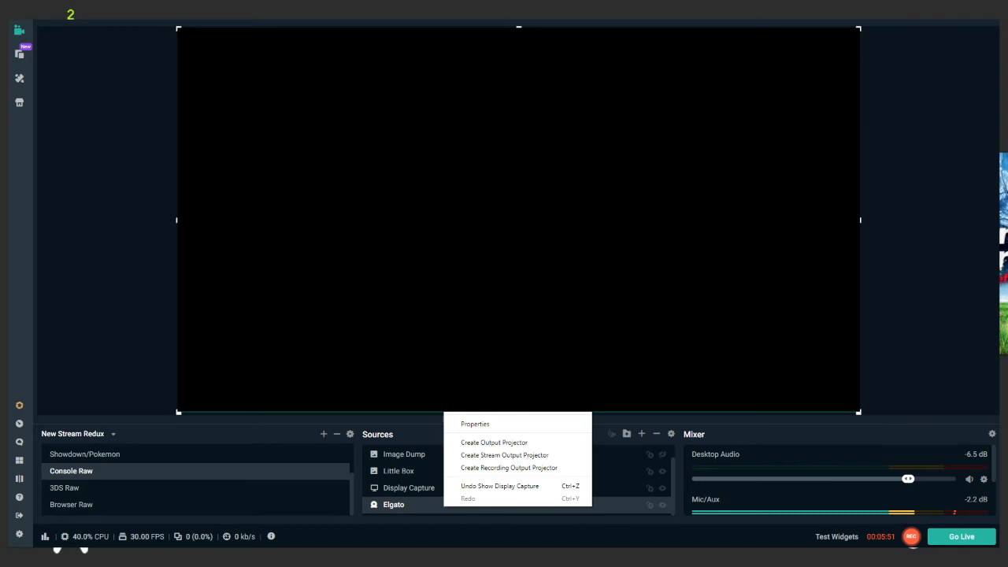
{"action": "left_click", "coordinate": [475, 424]}
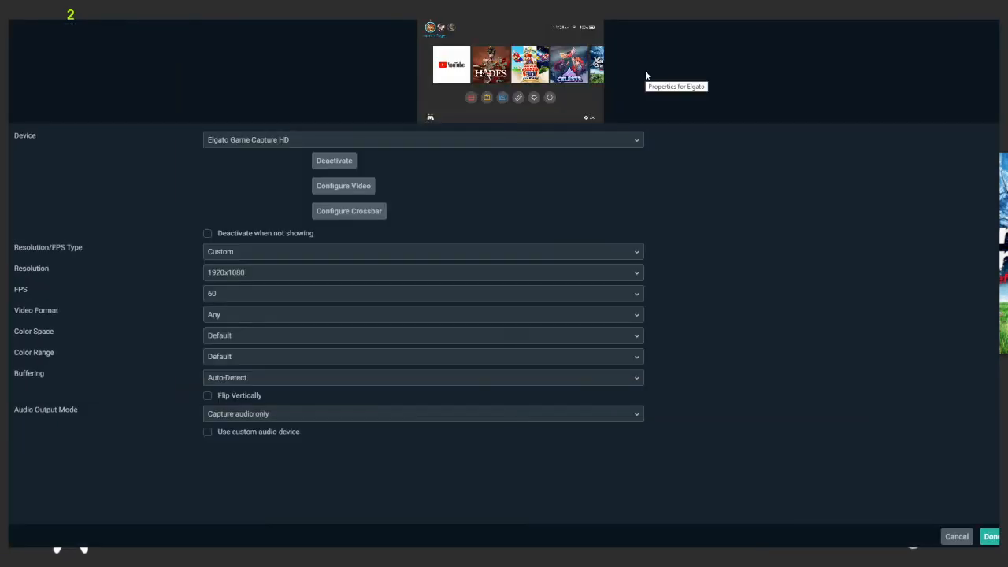
{"action": "mouse_move", "coordinate": [343, 185]}
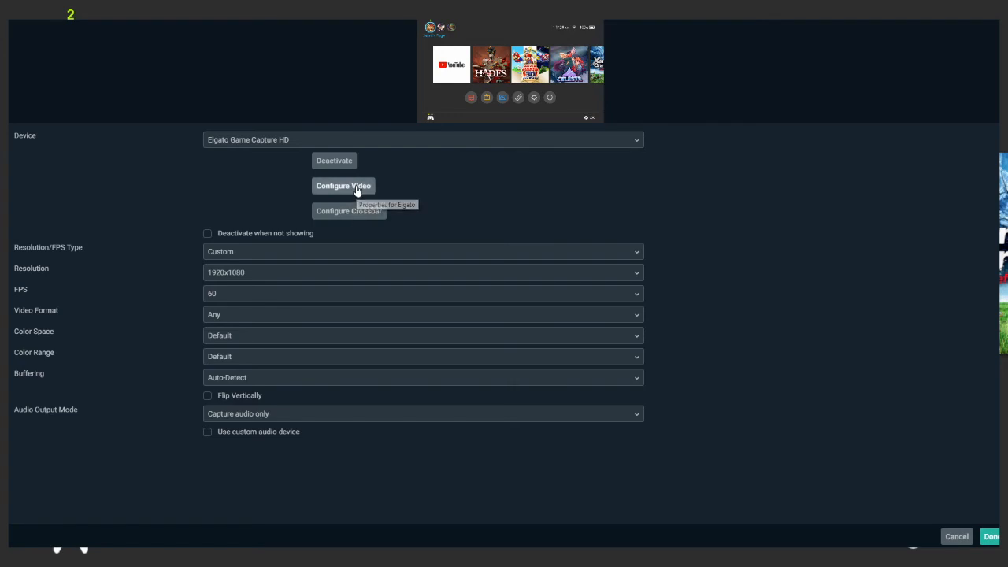
{"action": "left_click", "coordinate": [344, 186]}
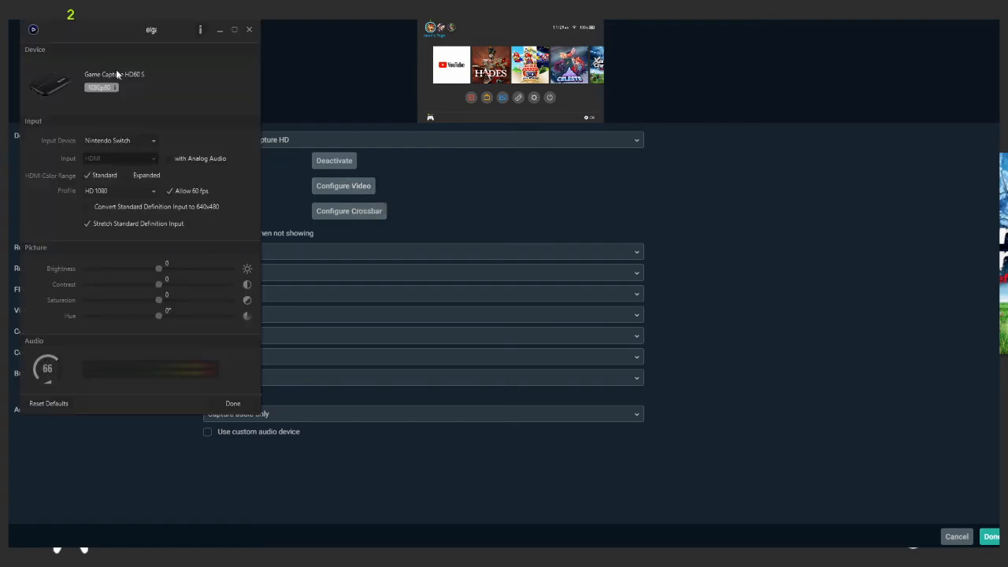
{"action": "mouse_move", "coordinate": [222, 51]}
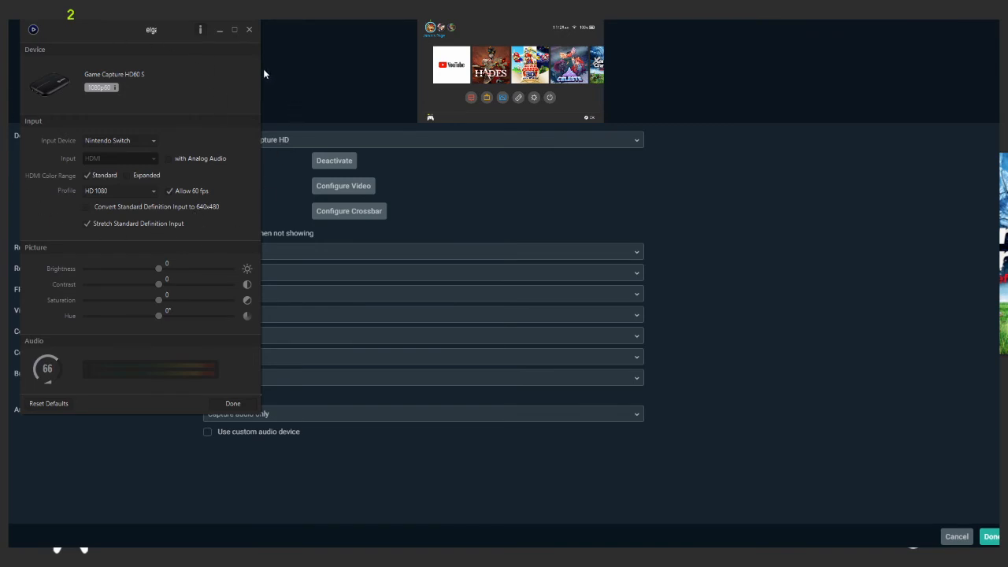
{"action": "mouse_move", "coordinate": [156, 147]}
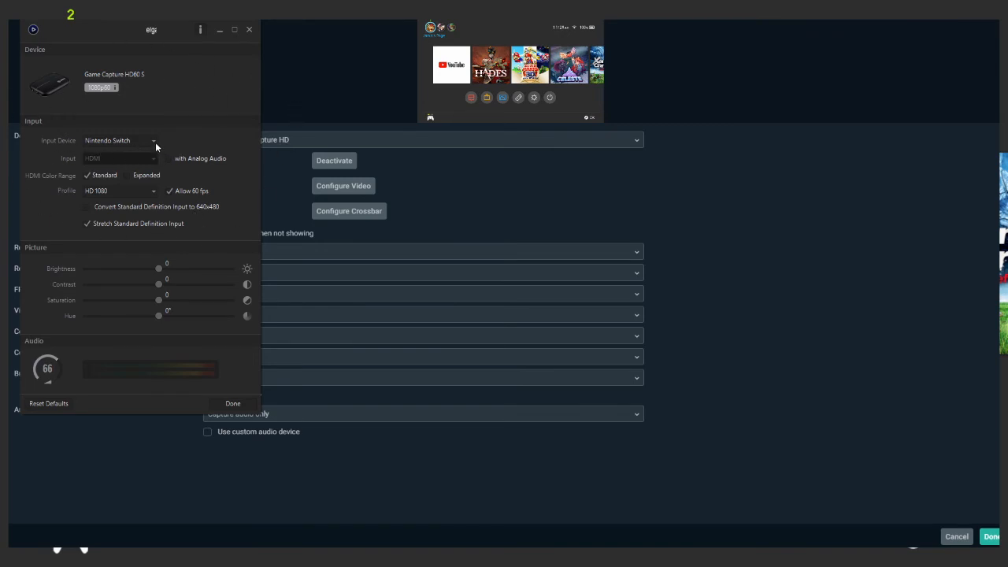
{"action": "mouse_move", "coordinate": [176, 154]}
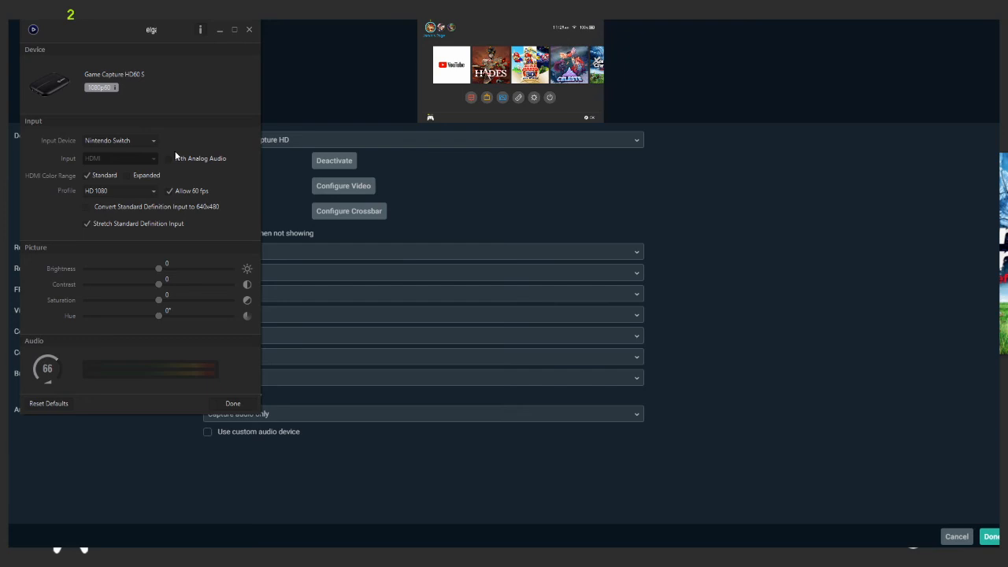
- Review the input device options, keep Nintendo Switch, and confirm the video configuration
{"action": "left_click", "coordinate": [119, 140]}
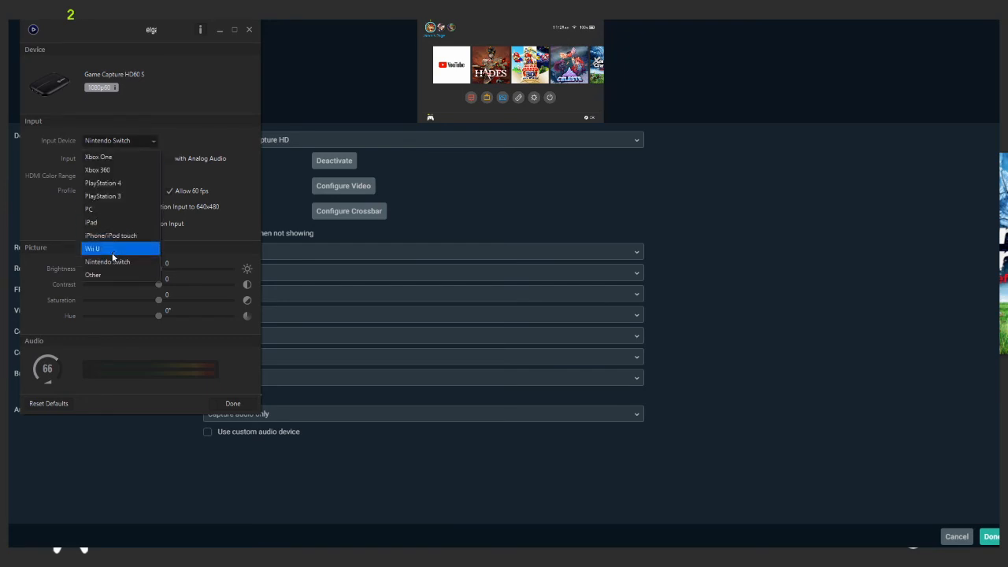
{"action": "mouse_move", "coordinate": [102, 183]}
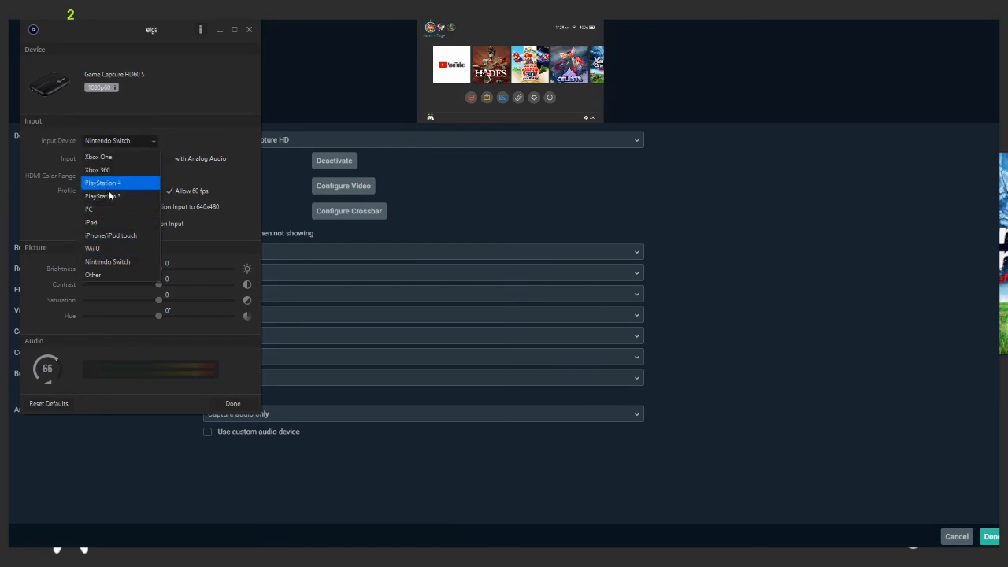
{"action": "mouse_move", "coordinate": [98, 157]}
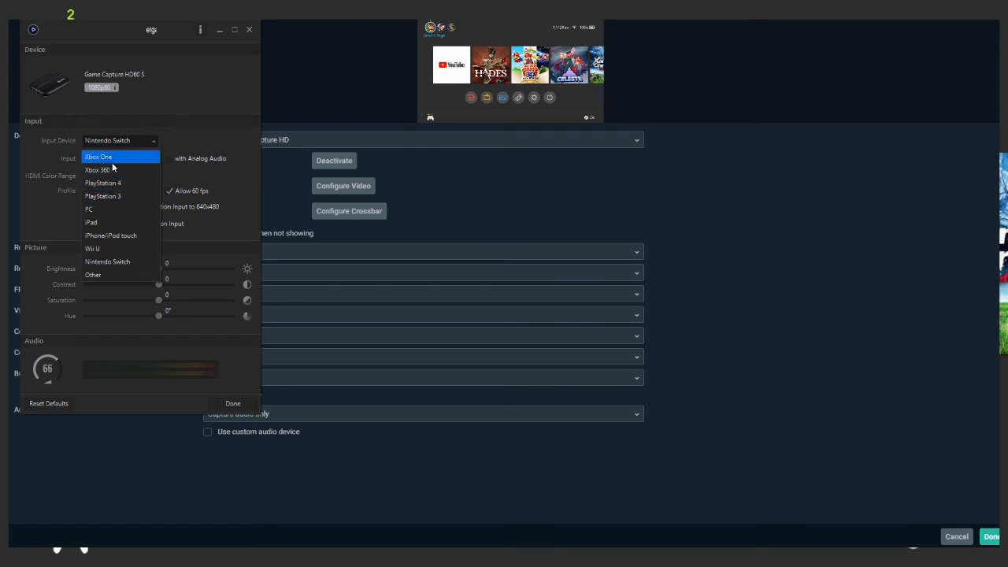
{"action": "mouse_move", "coordinate": [96, 222]}
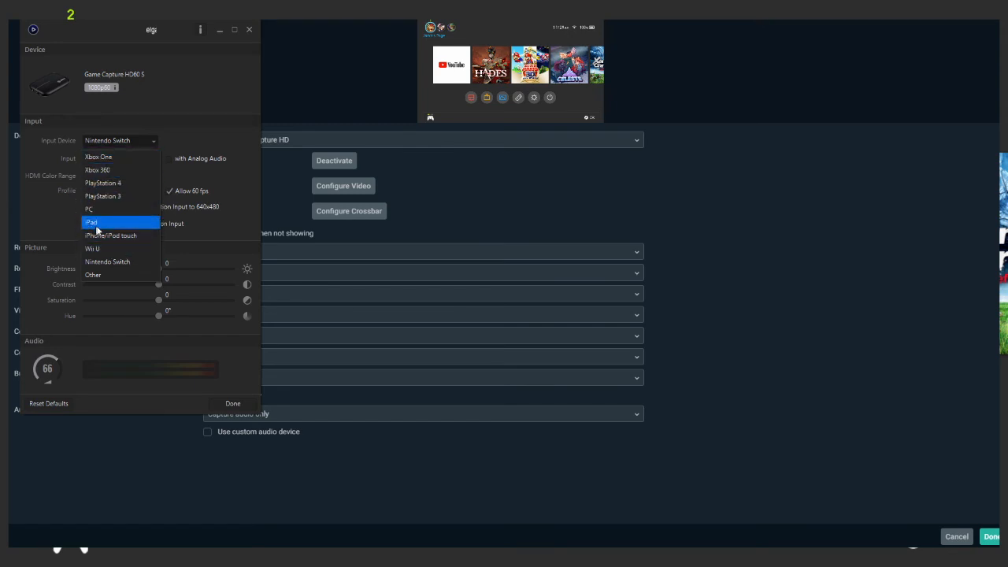
{"action": "mouse_move", "coordinate": [110, 235]}
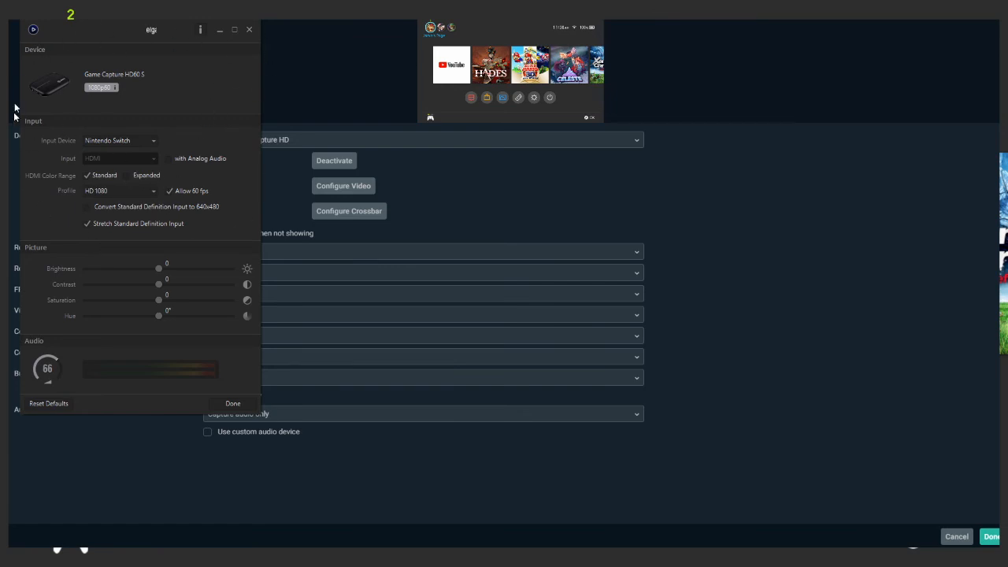
{"action": "mouse_move", "coordinate": [229, 156]}
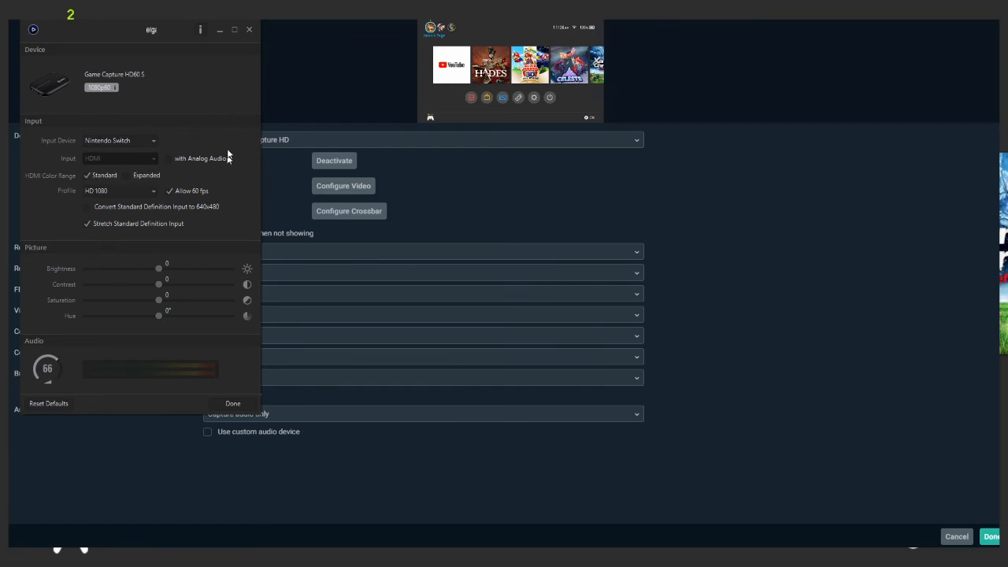
{"action": "mouse_move", "coordinate": [171, 157]}
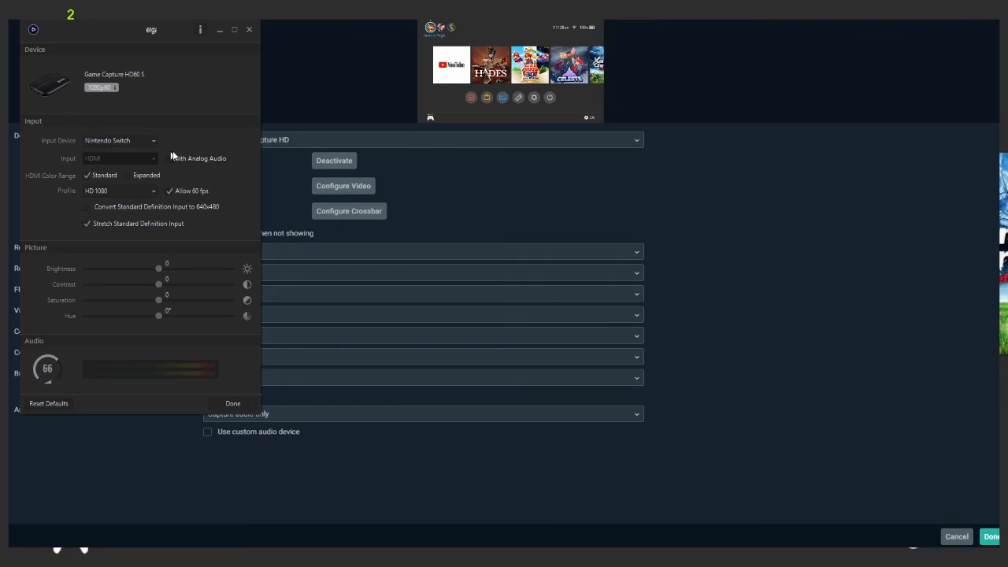
{"action": "mouse_move", "coordinate": [158, 162]}
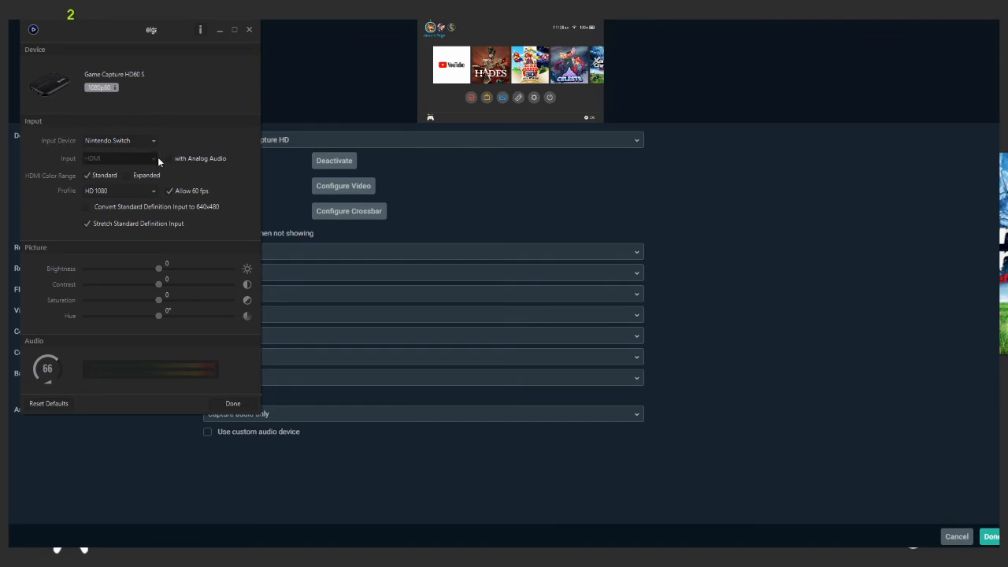
{"action": "mouse_move", "coordinate": [115, 153]}
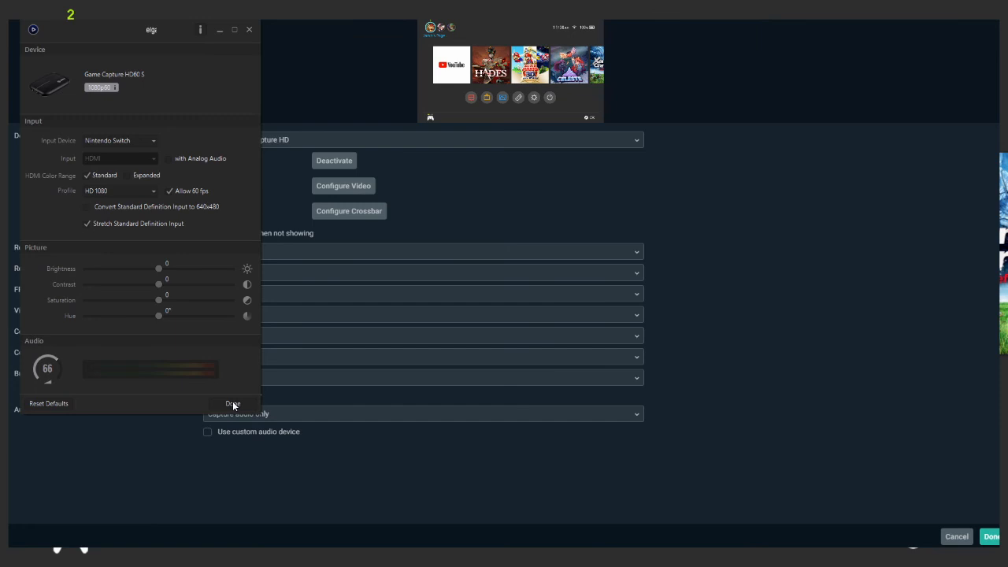
{"action": "left_click", "coordinate": [233, 404]}
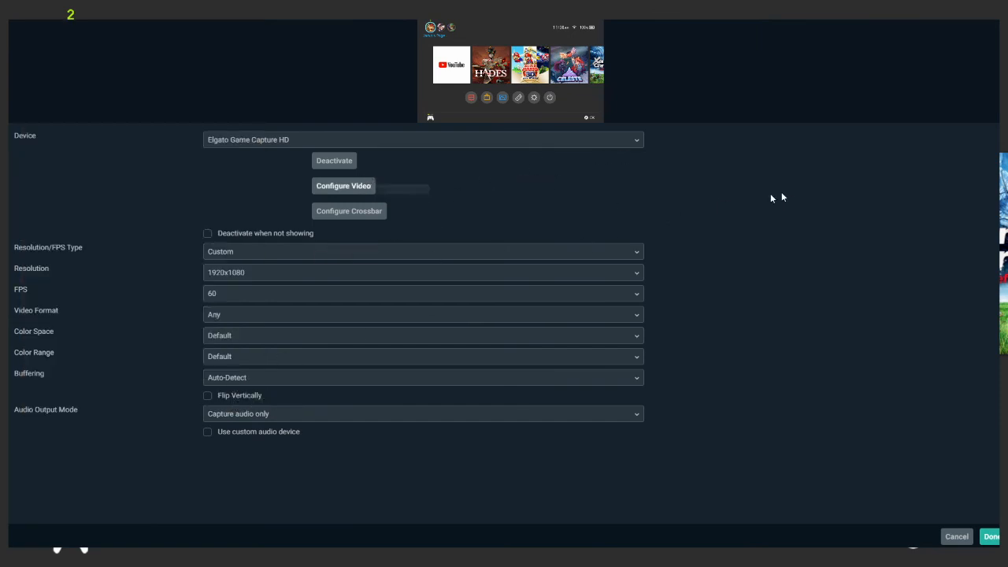
{"action": "mouse_move", "coordinate": [334, 161]}
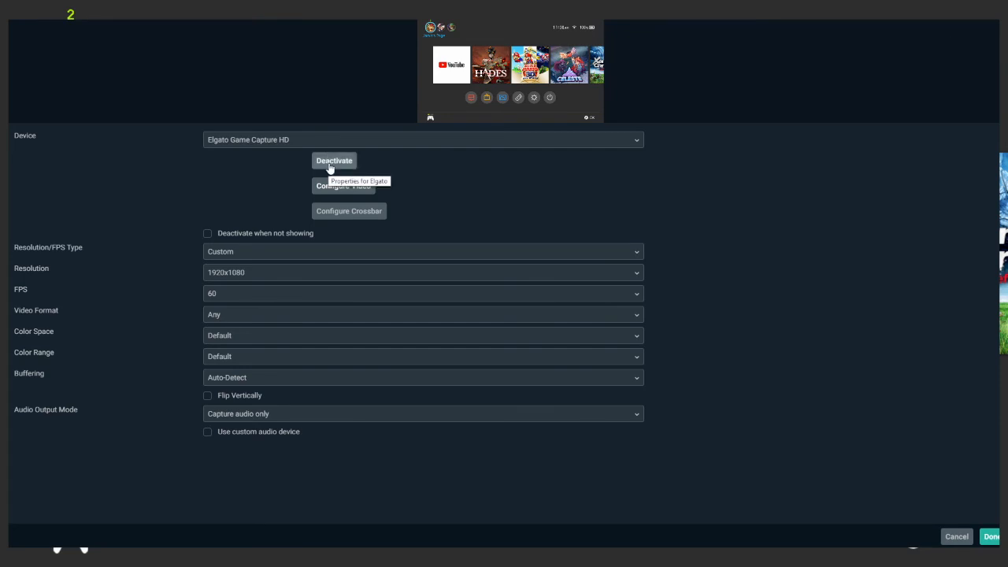
- Deactivate and reactivate the Elgato source so the Switch HOME Menu feed returns
{"action": "left_click", "coordinate": [334, 161]}
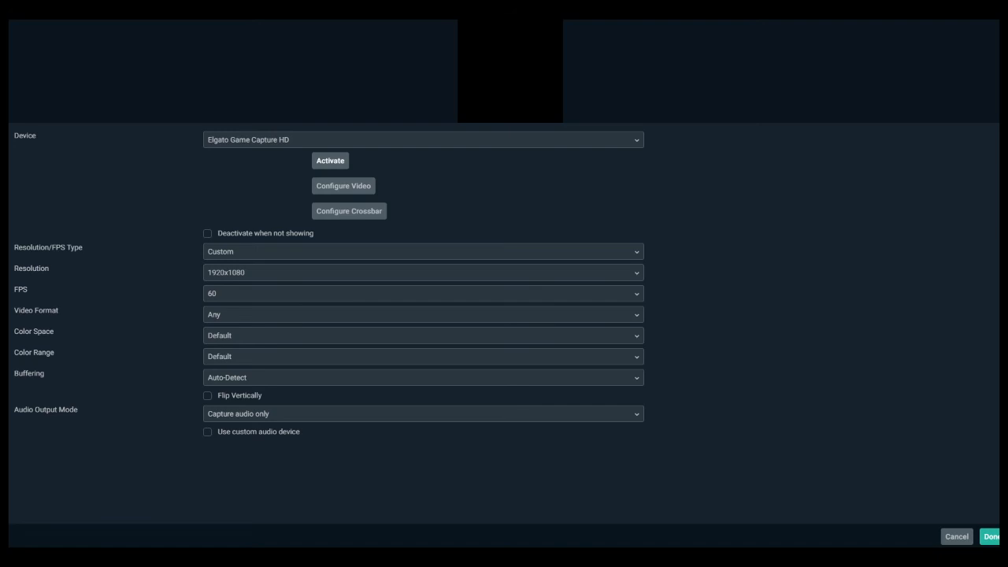
{"action": "mouse_move", "coordinate": [365, 163]}
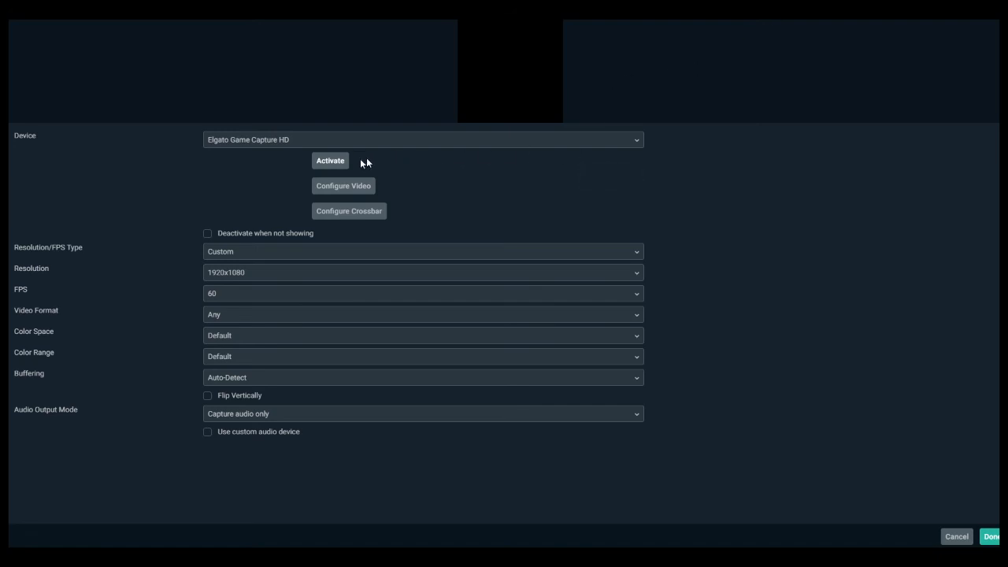
{"action": "mouse_move", "coordinate": [398, 156]}
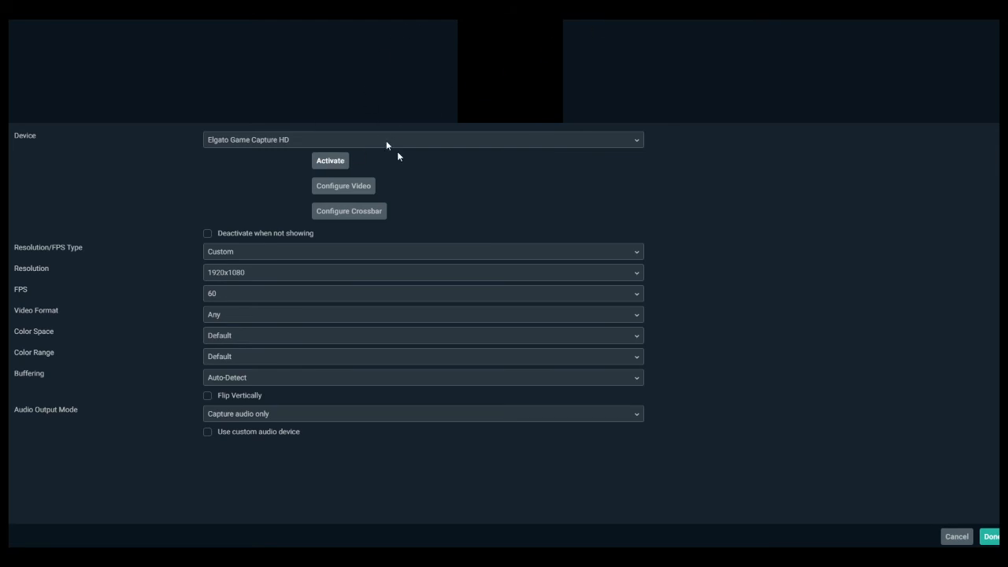
{"action": "left_click", "coordinate": [329, 161]}
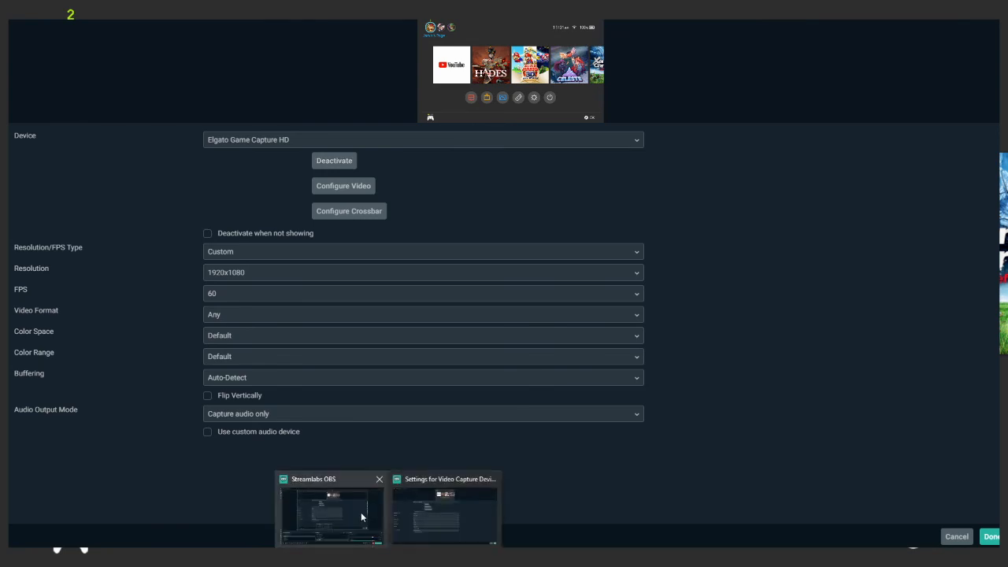
{"action": "mouse_move", "coordinate": [430, 526]}
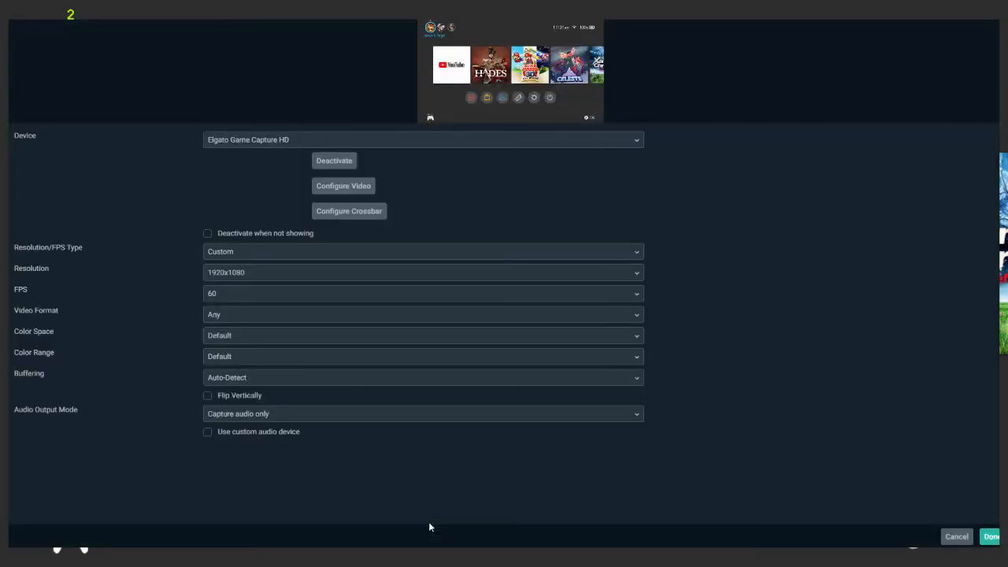
{"action": "left_click", "coordinate": [991, 537]}
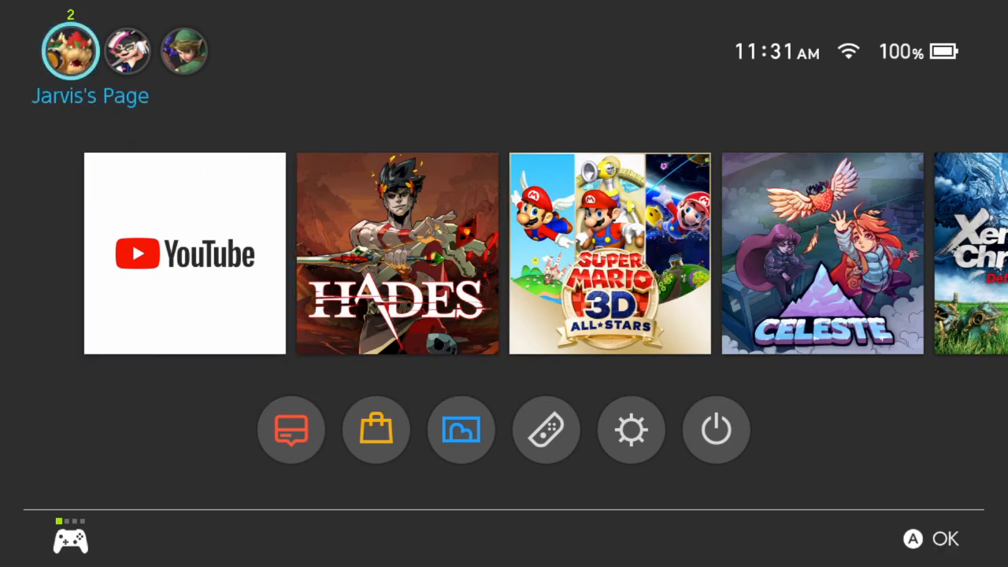
- Open the Switch user's profile page, back out, then reopen it
{"action": "left_click", "coordinate": [70, 49]}
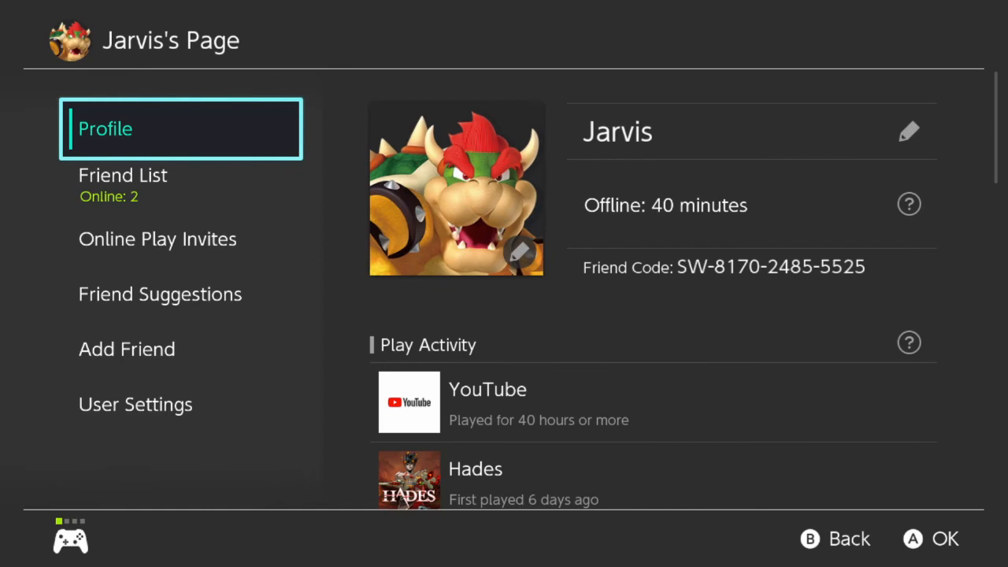
{"action": "key", "text": "B"}
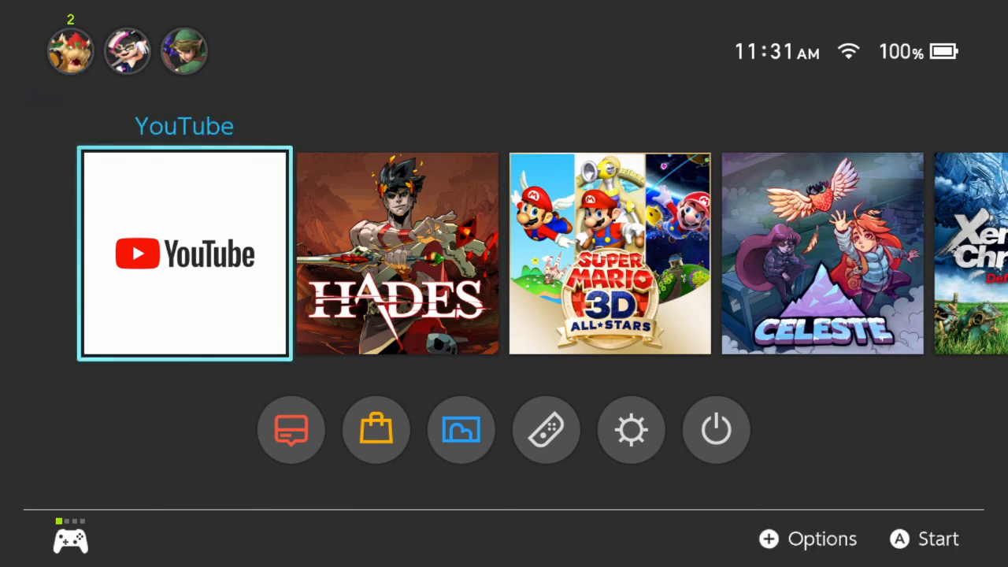
{"action": "left_click", "coordinate": [69, 49]}
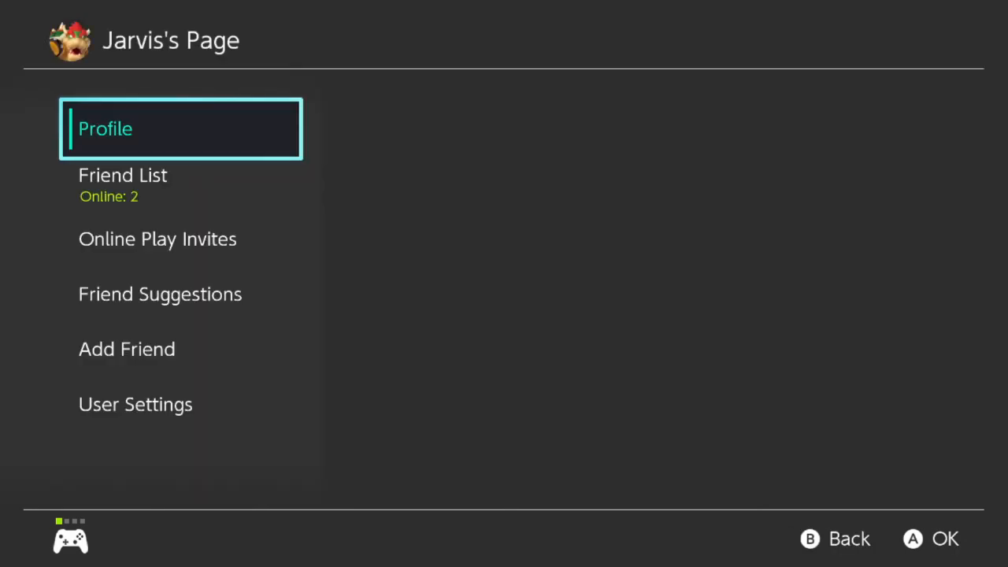
{"action": "left_click", "coordinate": [180, 128]}
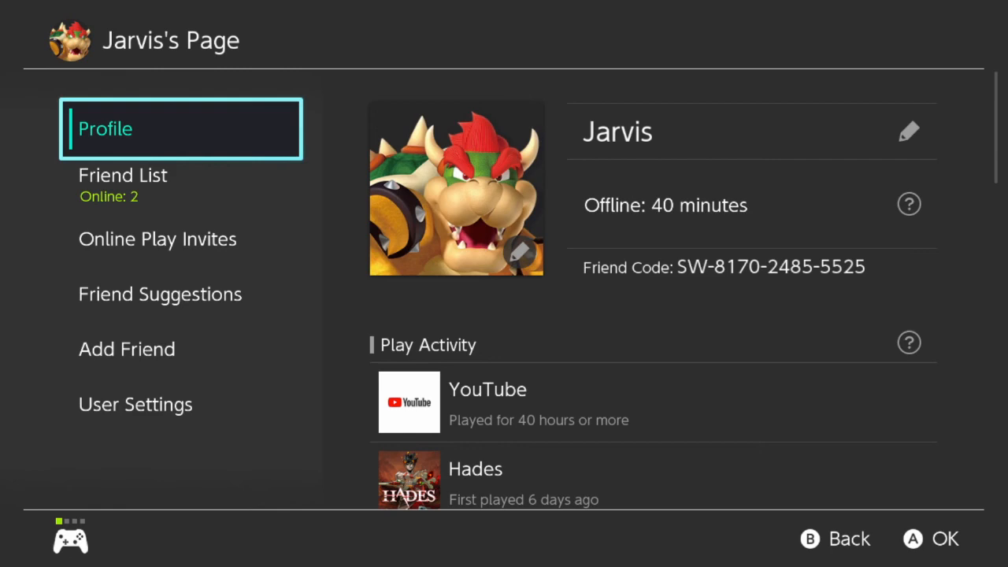